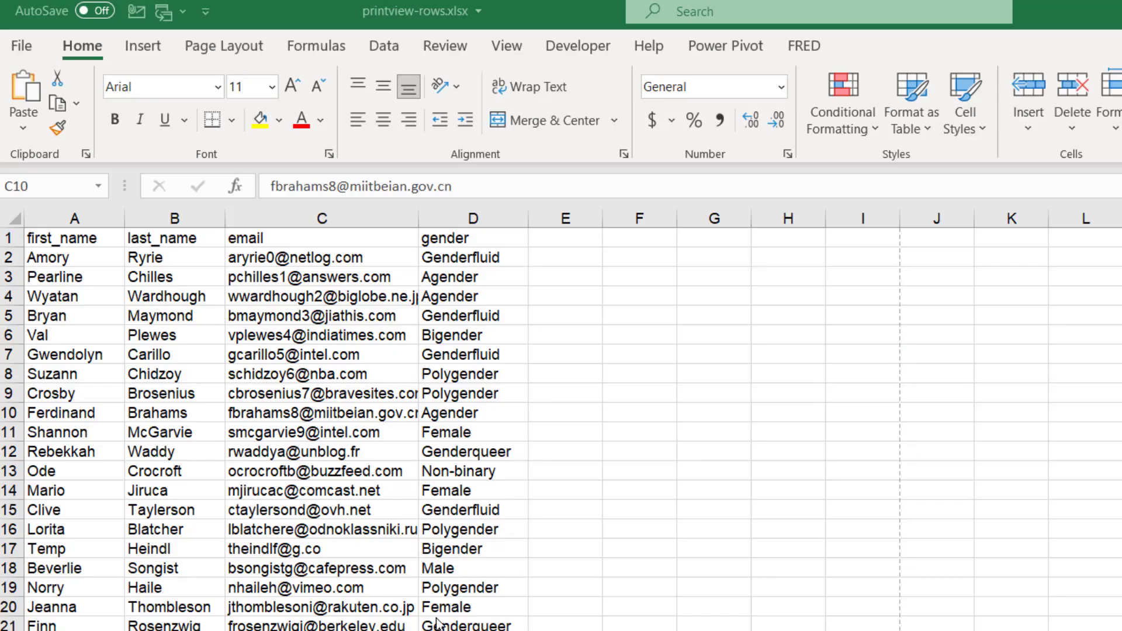
mouse_move(240, 440)
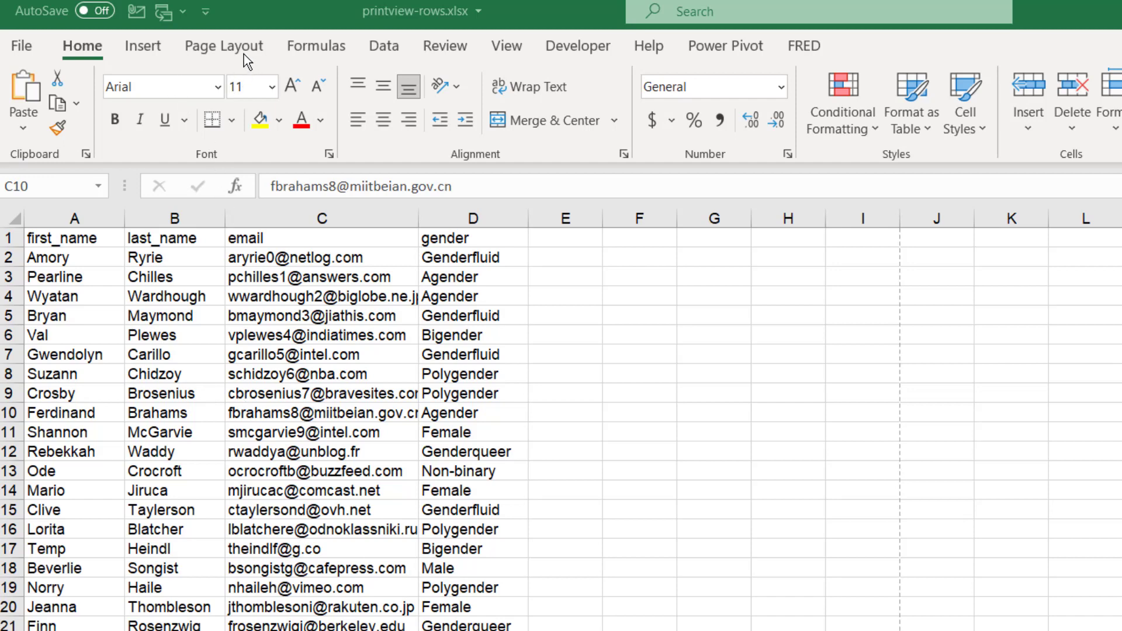
- Review the print preview and its page setup options before adjusting the rows
click(222, 46)
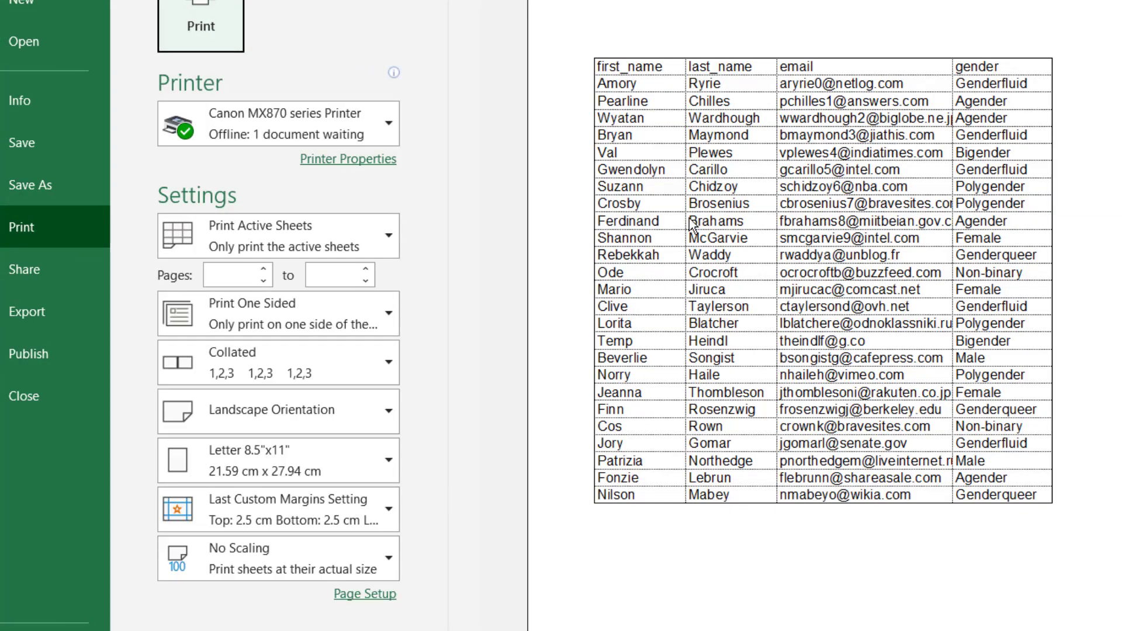
click(363, 593)
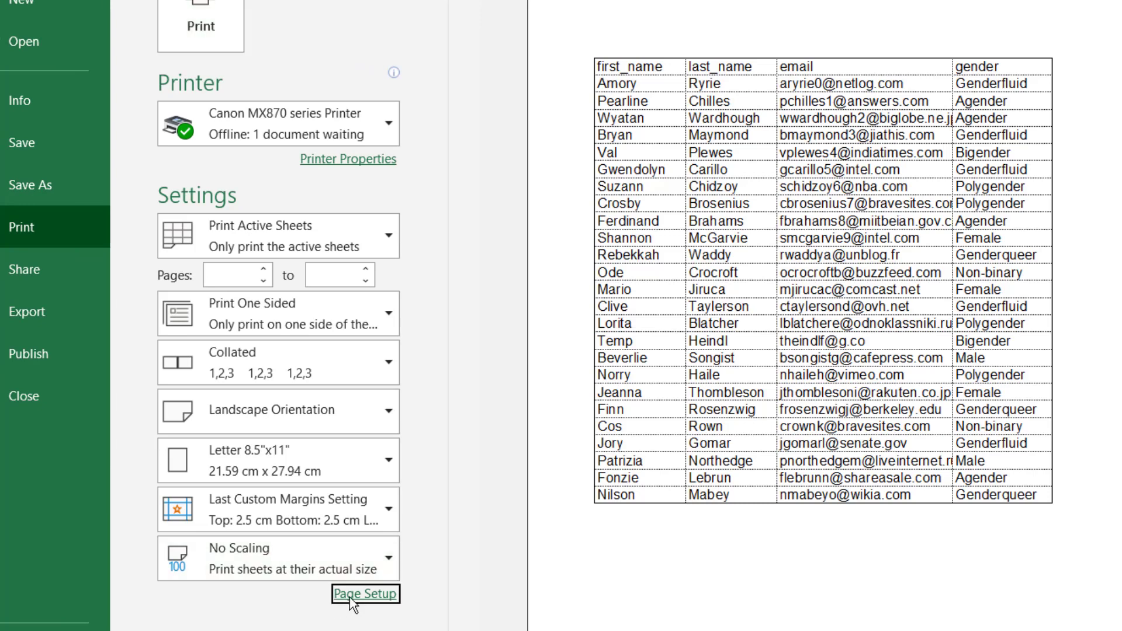
click(364, 594)
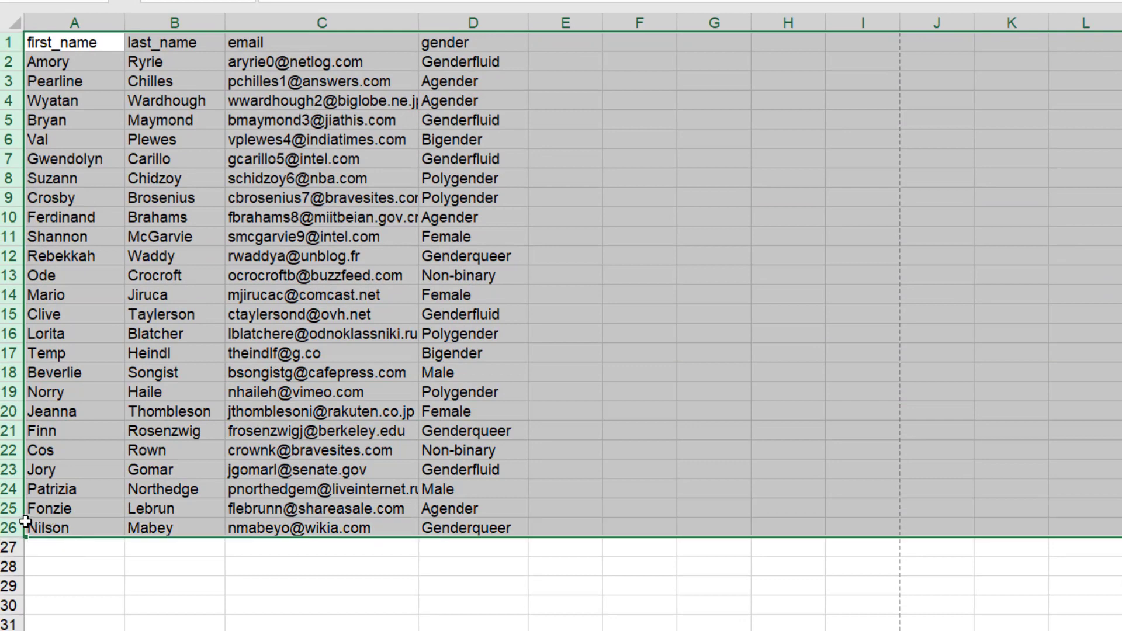
- Check the Row Height setting for all rows, then drag a row boundary to make every row much taller
right_click(25, 528)
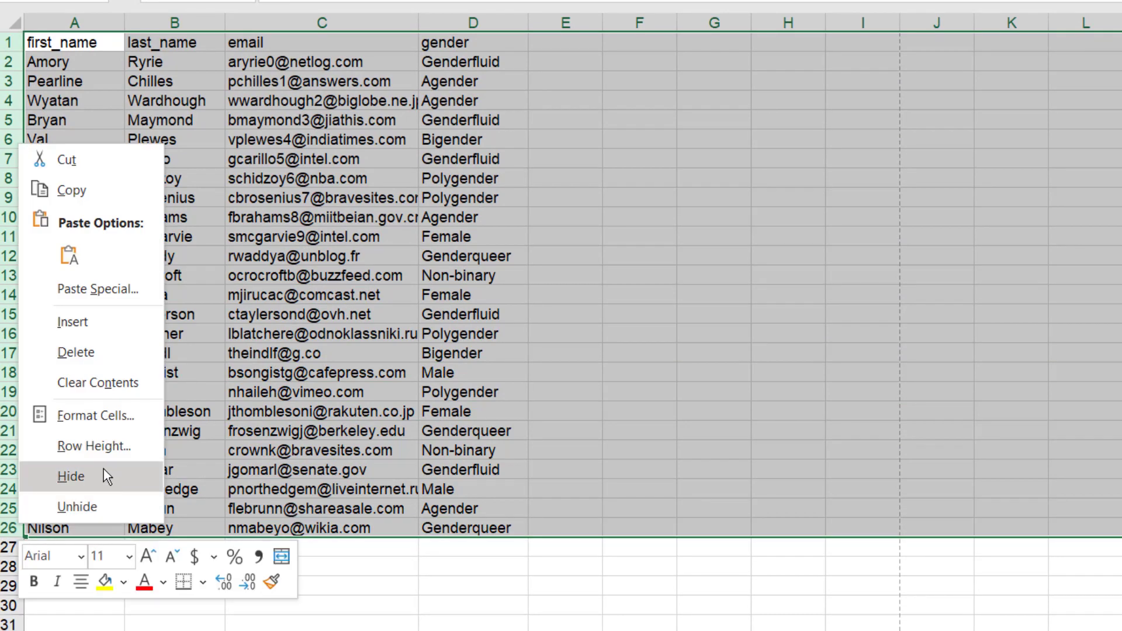
click(93, 445)
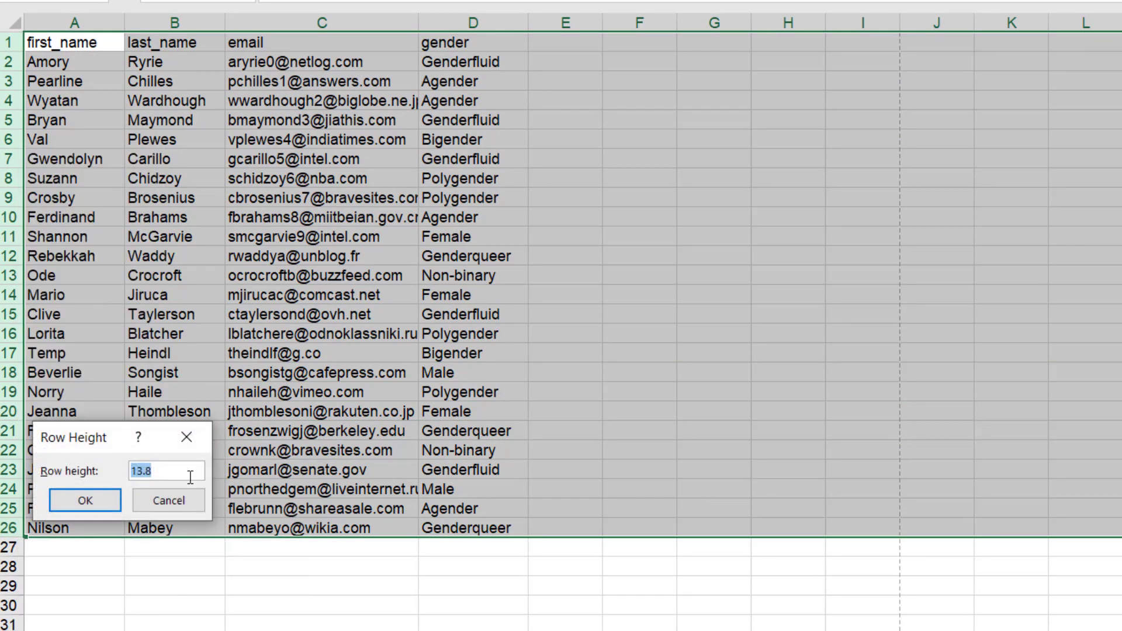
click(84, 499)
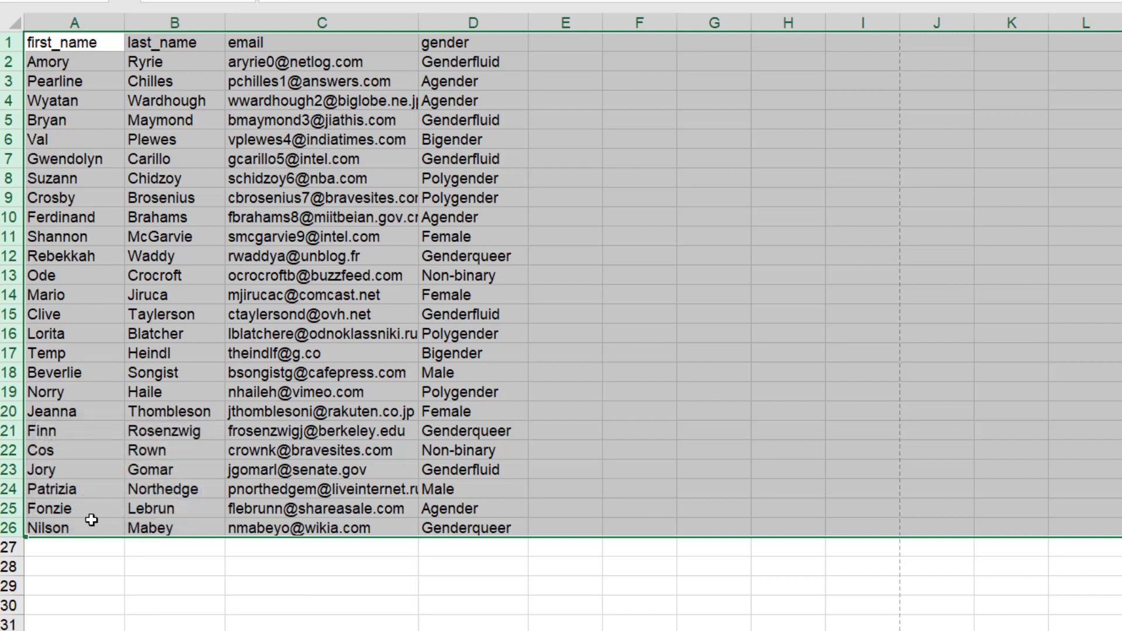
mouse_move(16, 518)
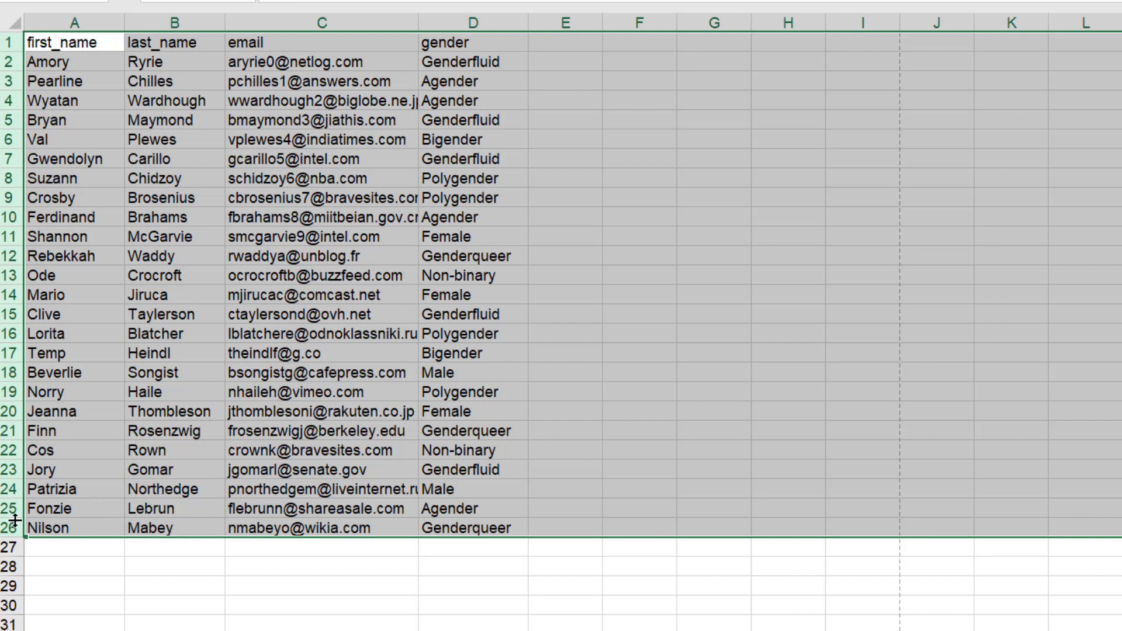
drag(7, 515, 7, 535)
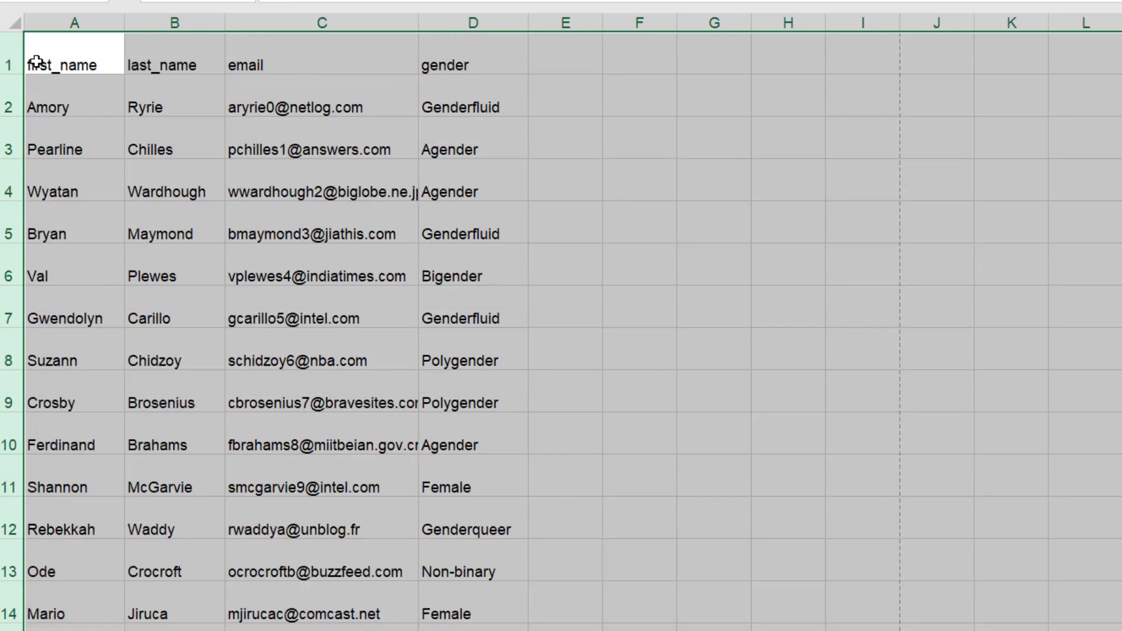
- Middle-align the whole contact table vertically in its taller rows and preview the printout
click(74, 108)
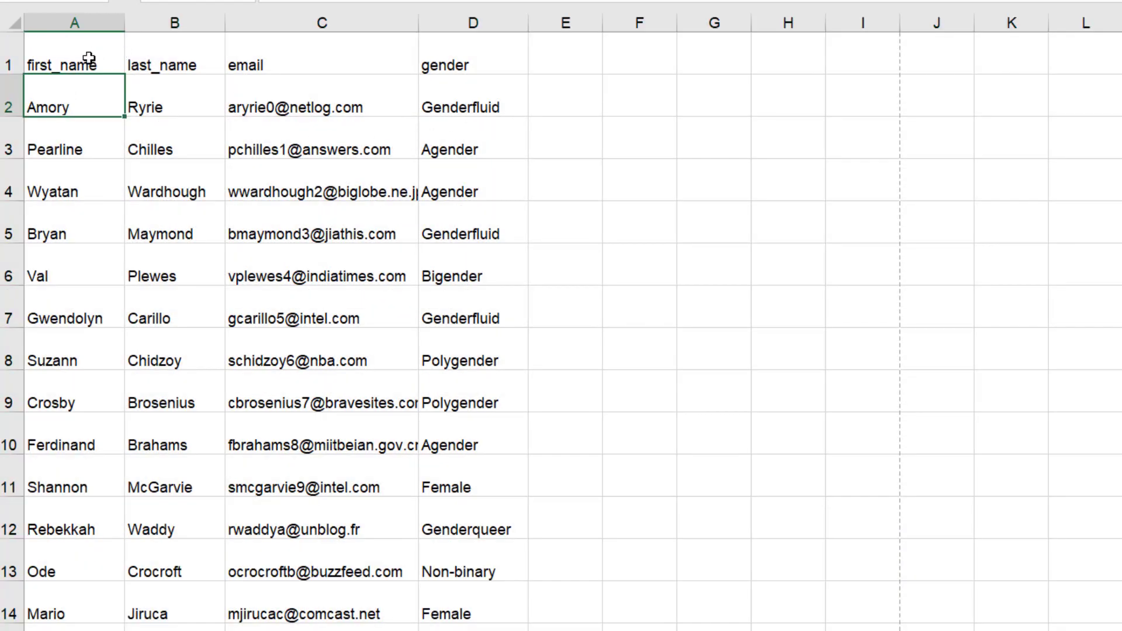
key(ctrl+a)
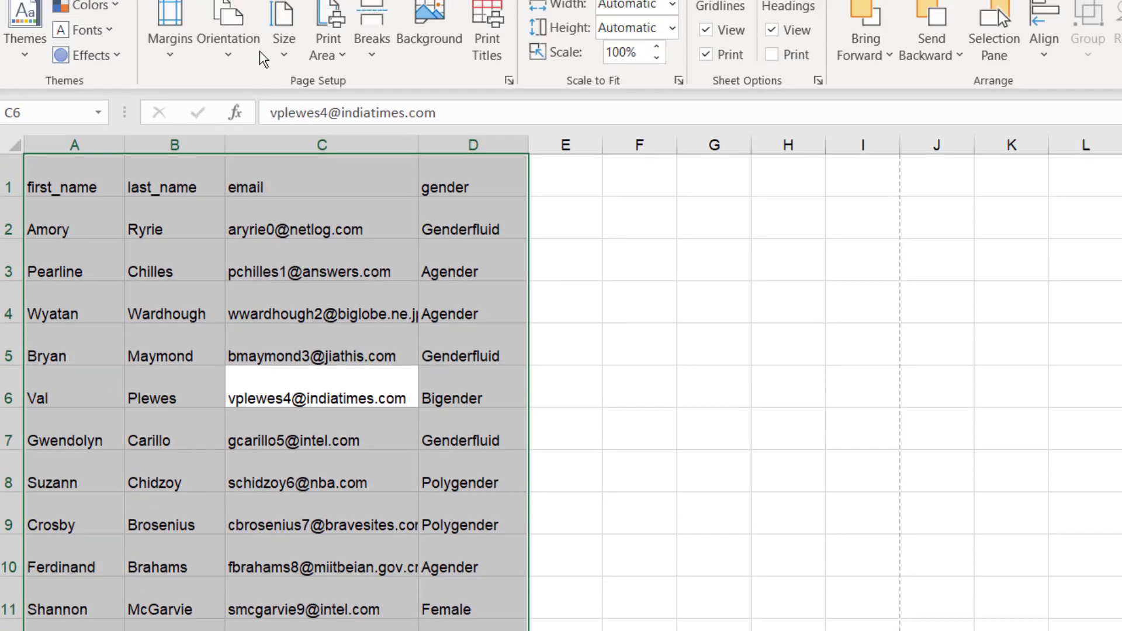
click(82, 45)
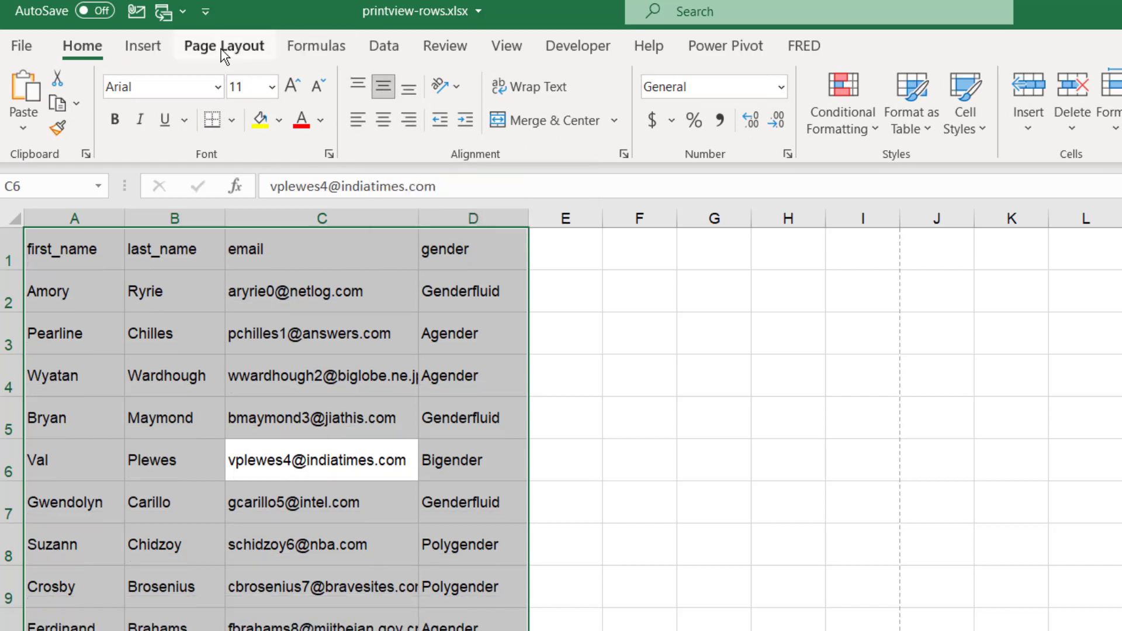
click(224, 46)
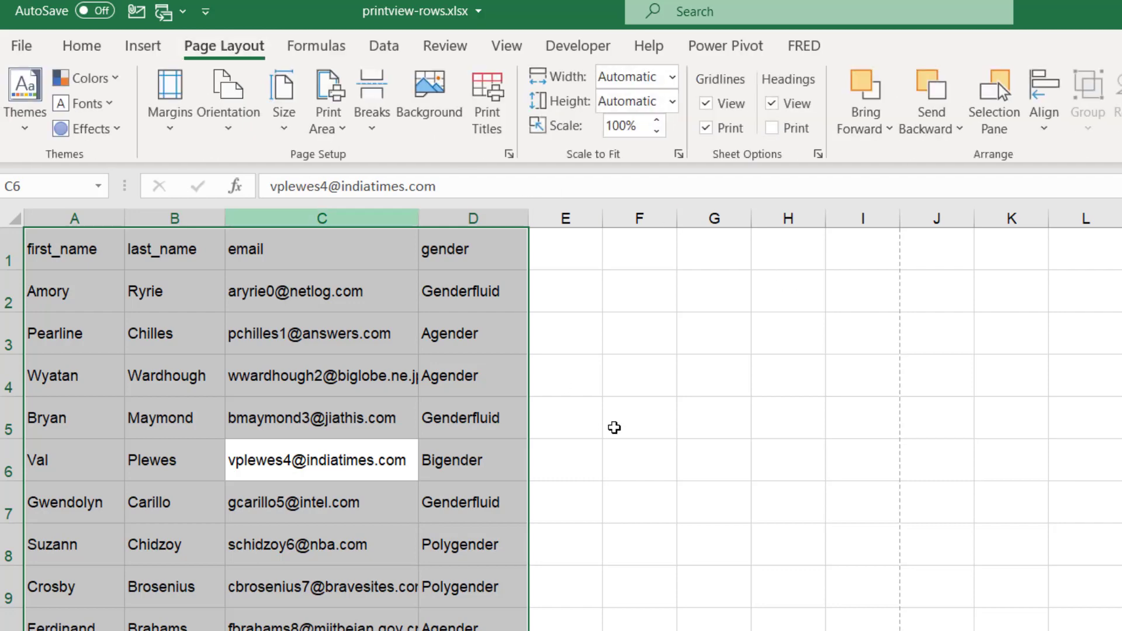
key(ctrl+p)
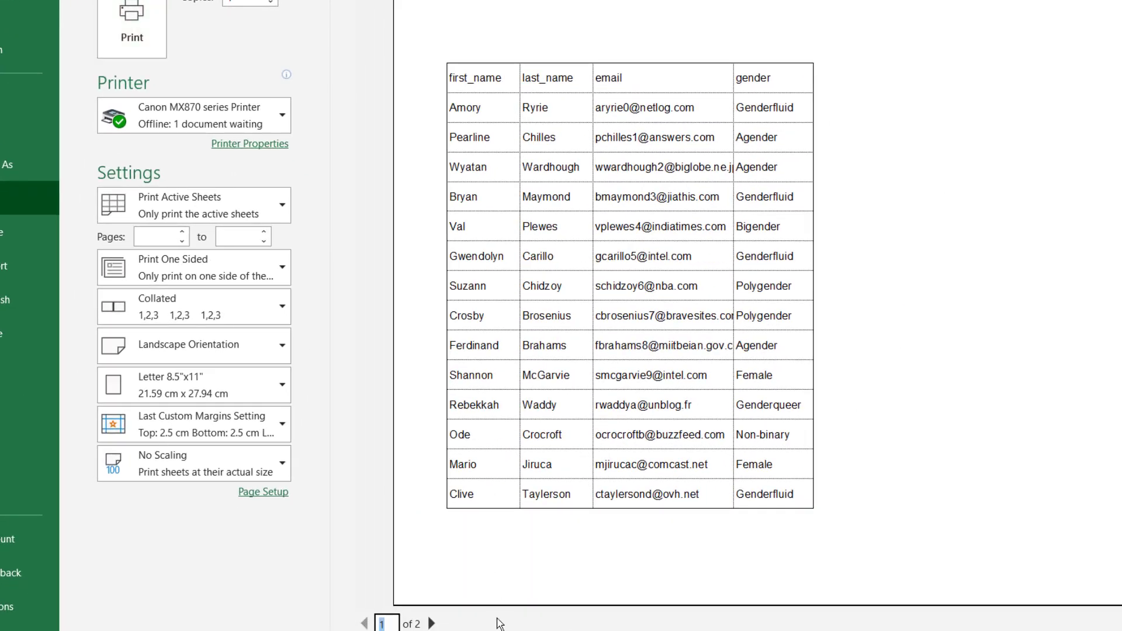
- View printed page 2 lacking a header, inspect the Sheet page setup options and close them unchanged
click(431, 623)
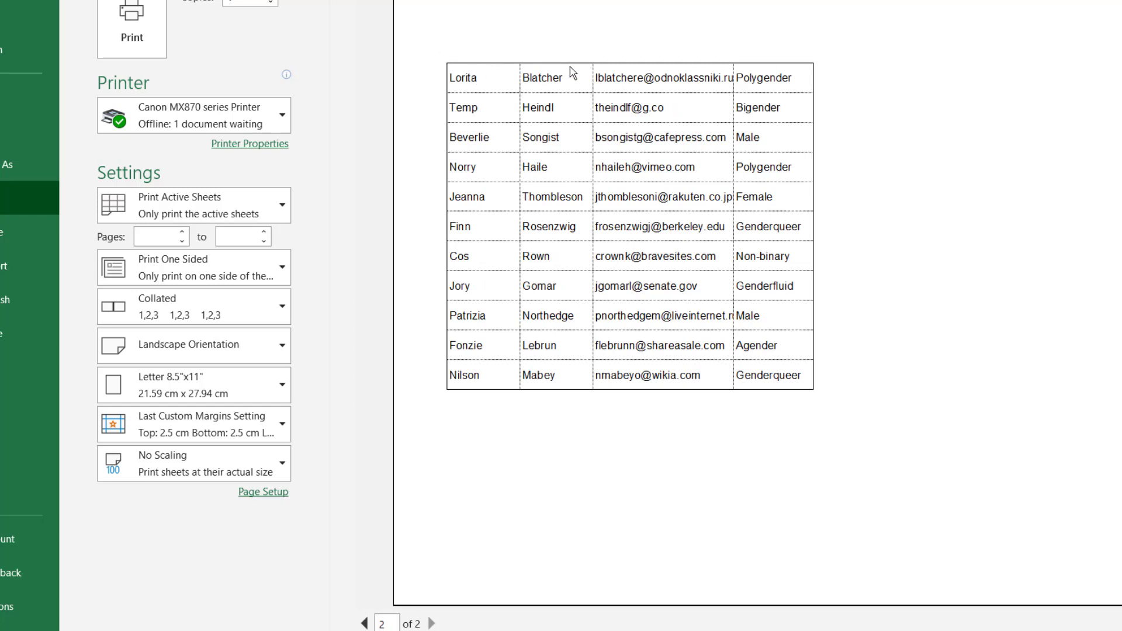
mouse_move(255, 499)
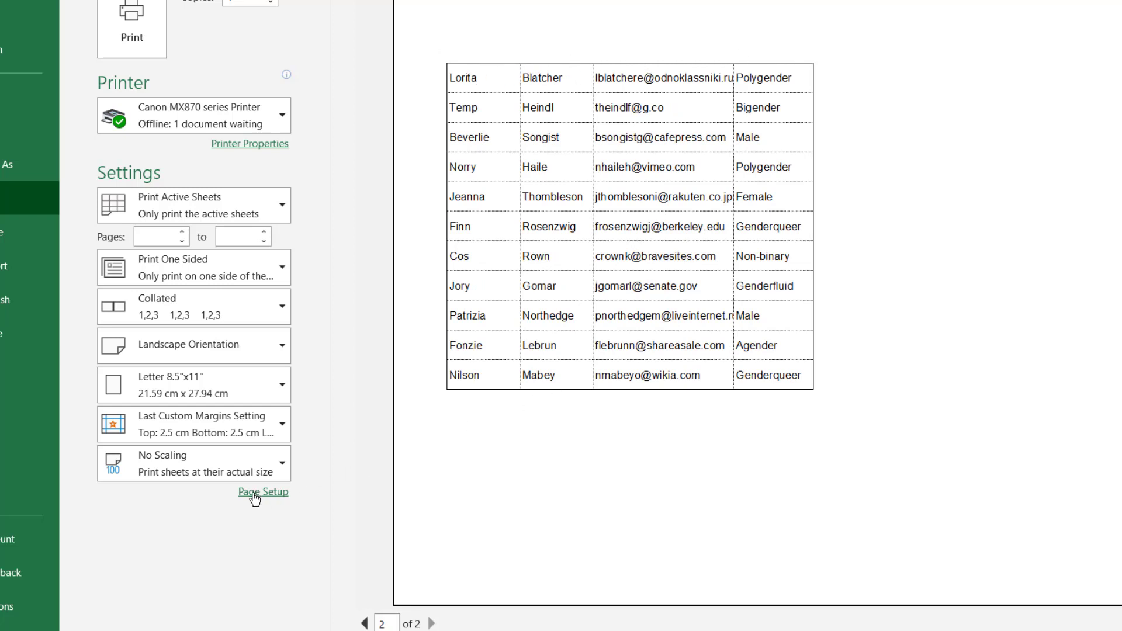
click(263, 492)
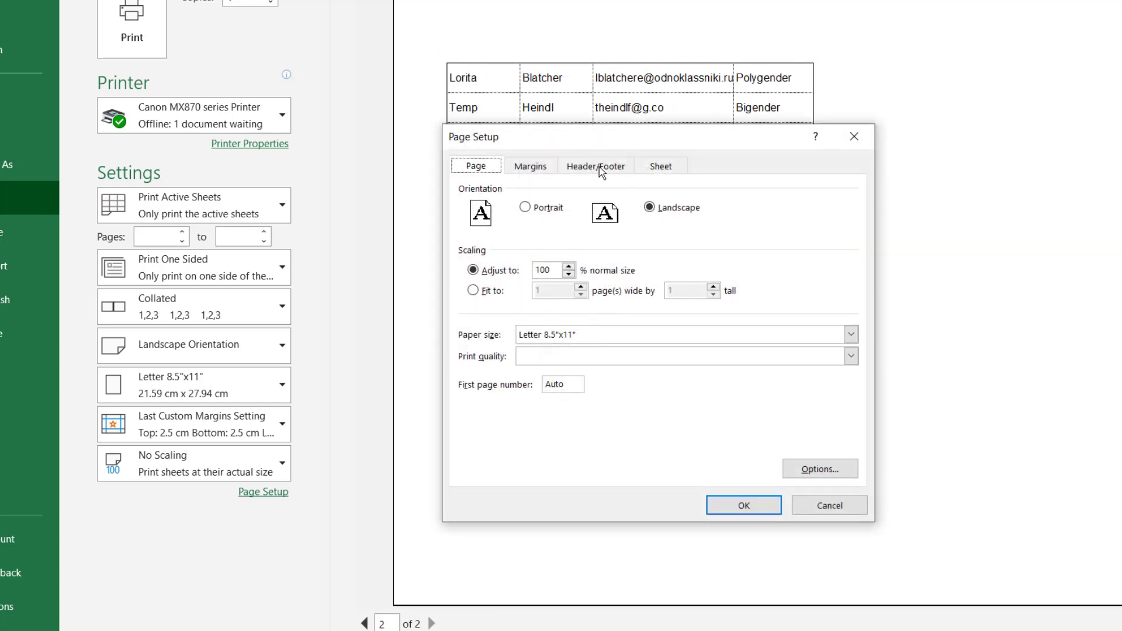
click(660, 165)
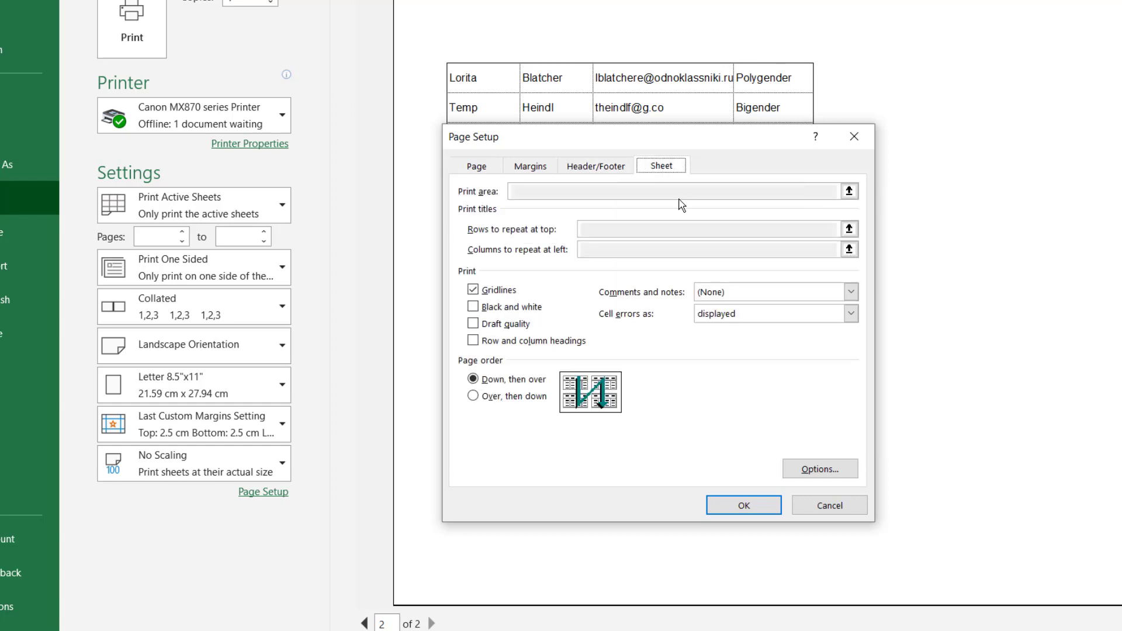
mouse_move(471, 235)
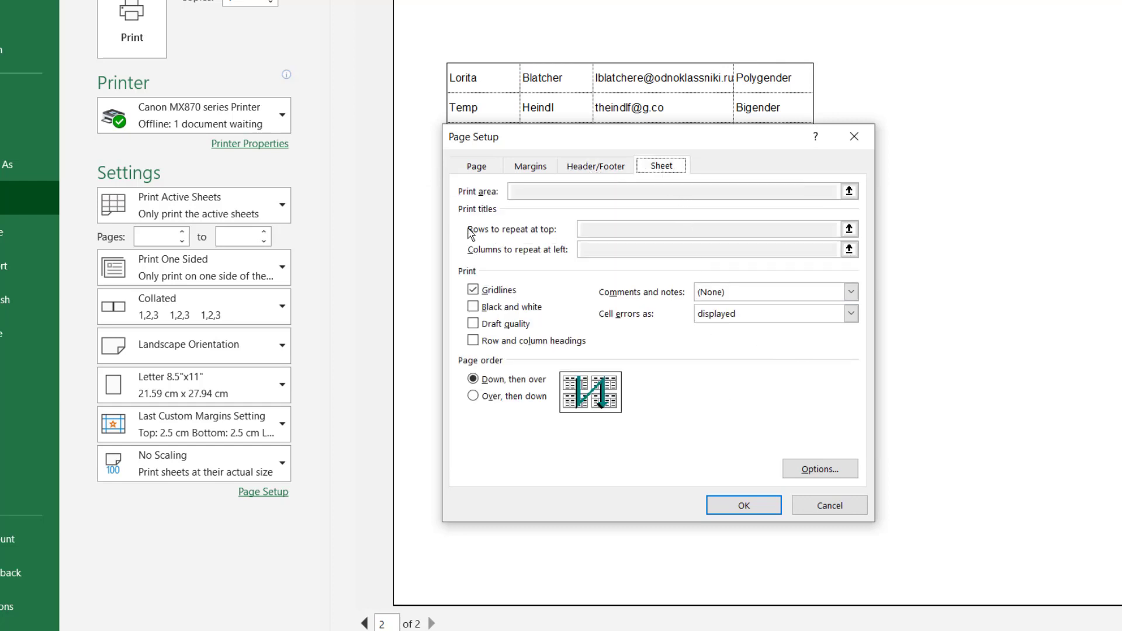
mouse_move(589, 239)
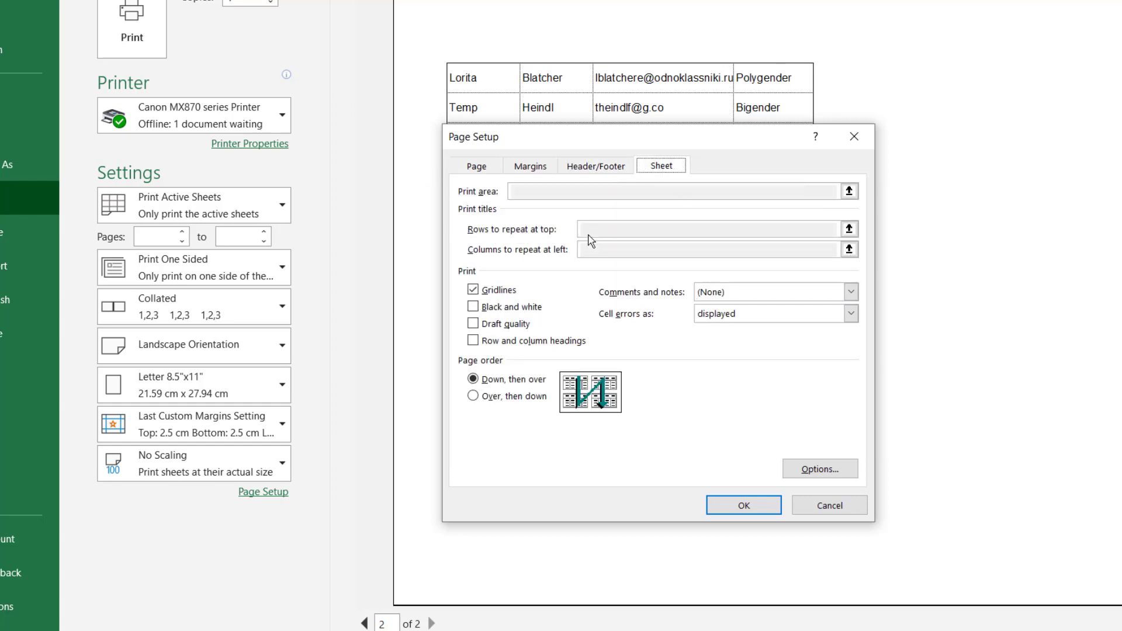
mouse_move(743, 505)
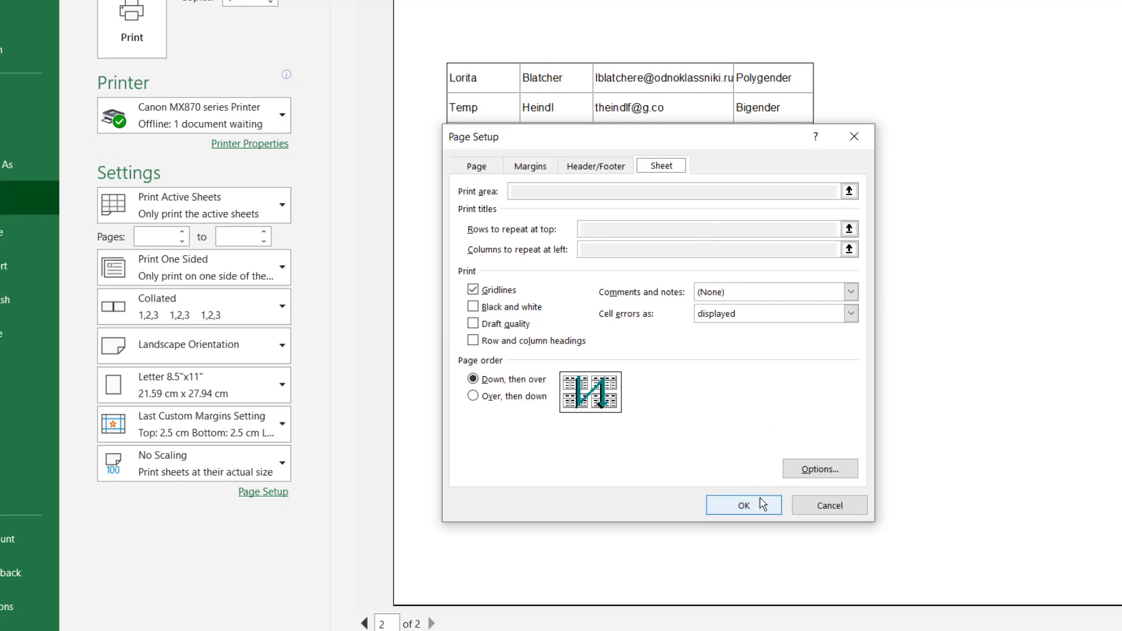
click(743, 505)
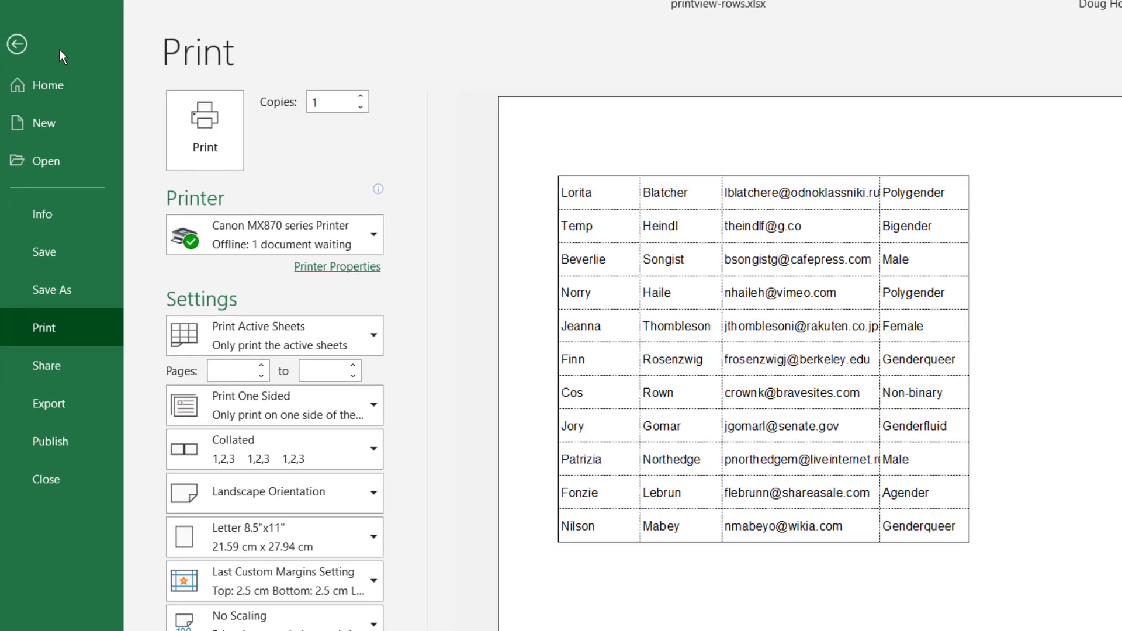
- Return to the worksheet and reach the Sheet options in Page Setup for repeating header rows
click(18, 44)
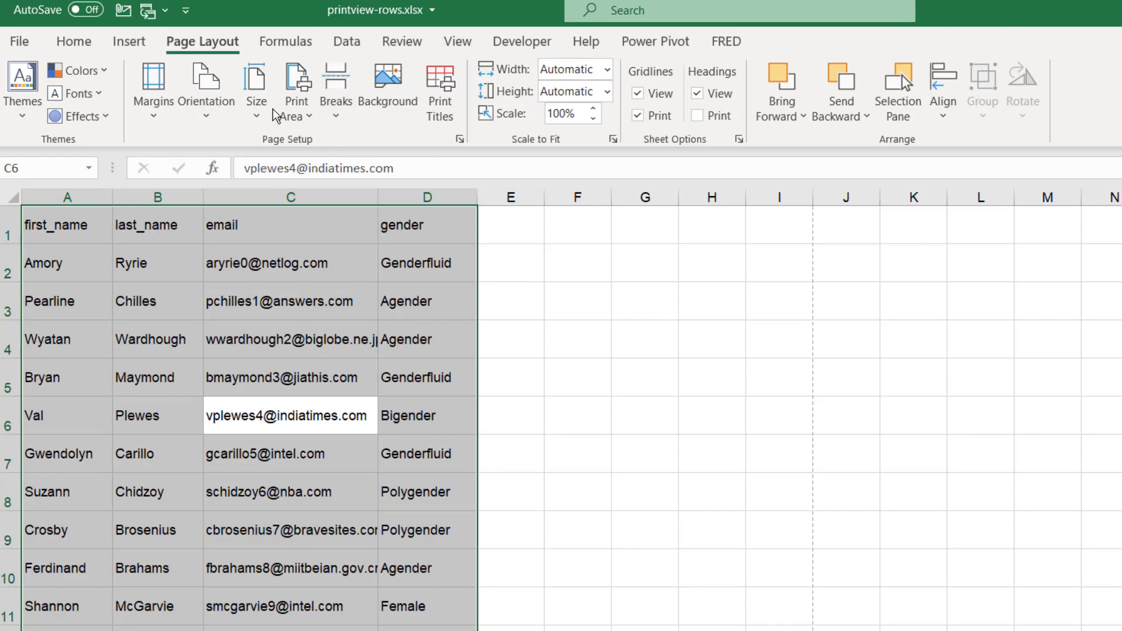
click(290, 263)
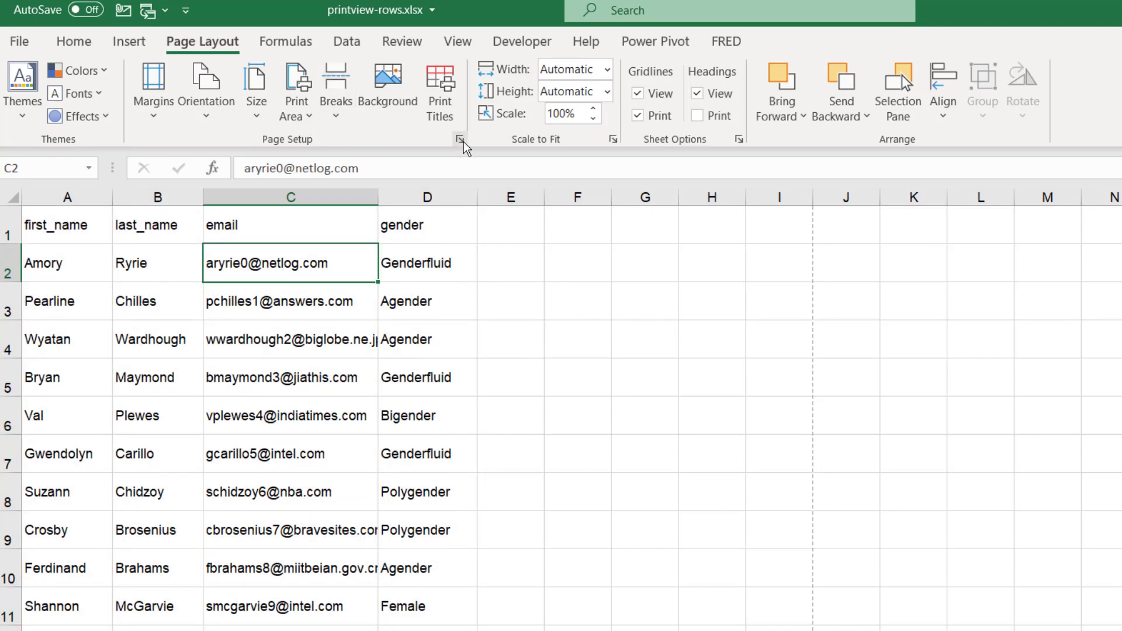
click(460, 139)
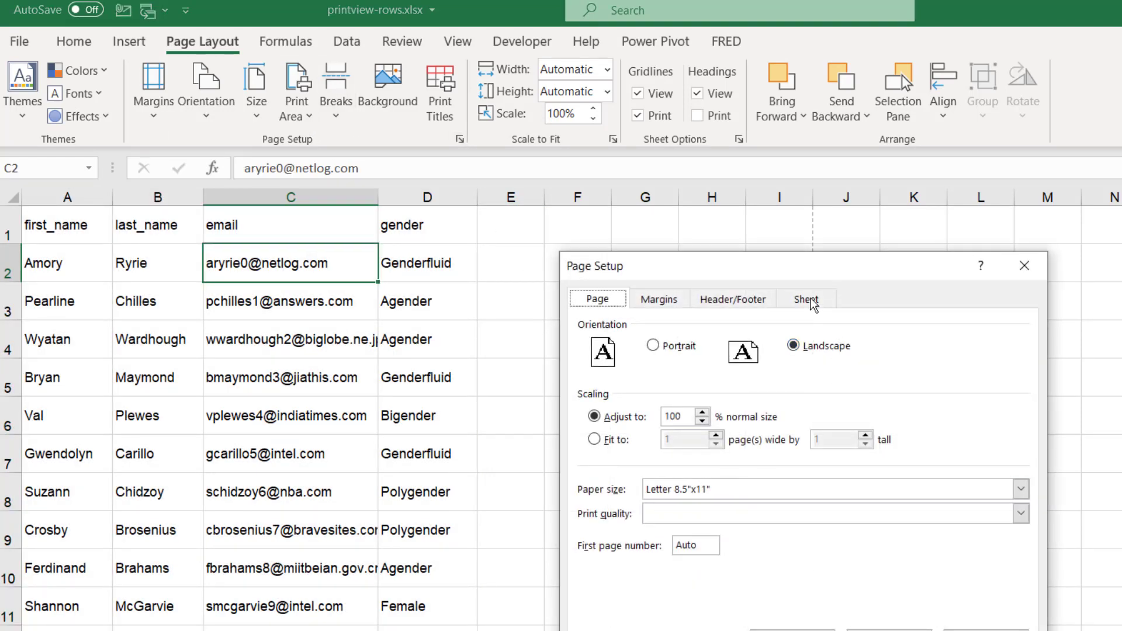
click(805, 298)
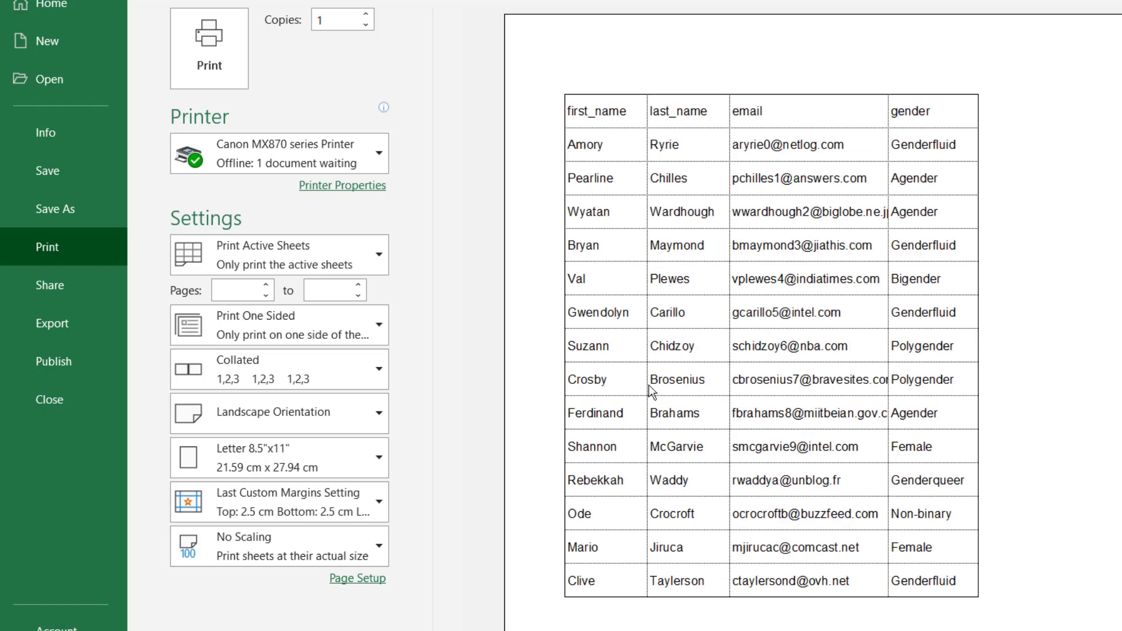
mouse_move(700, 169)
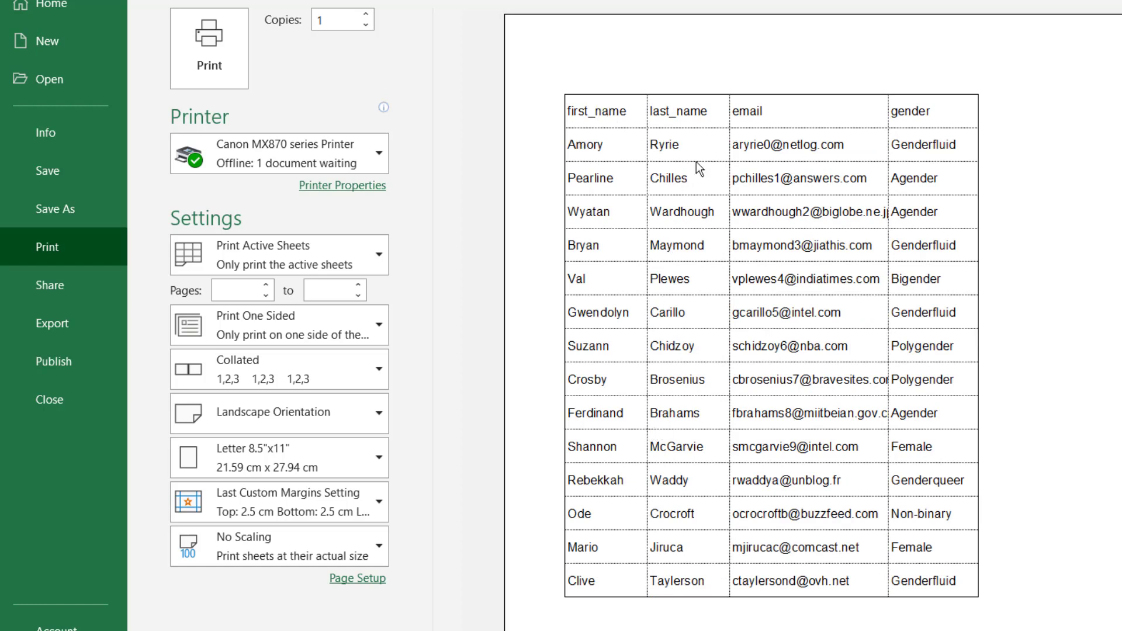
mouse_move(617, 148)
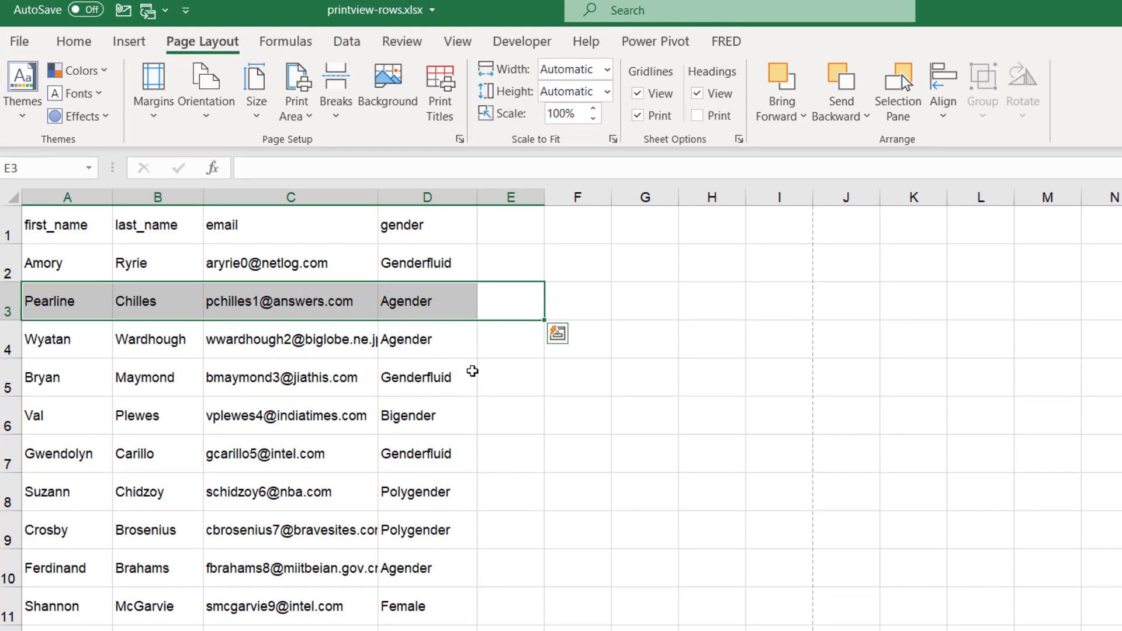
- Number the contacts 1 to 25 in column E and paste the same numbers into the empty rows below
click(510, 378)
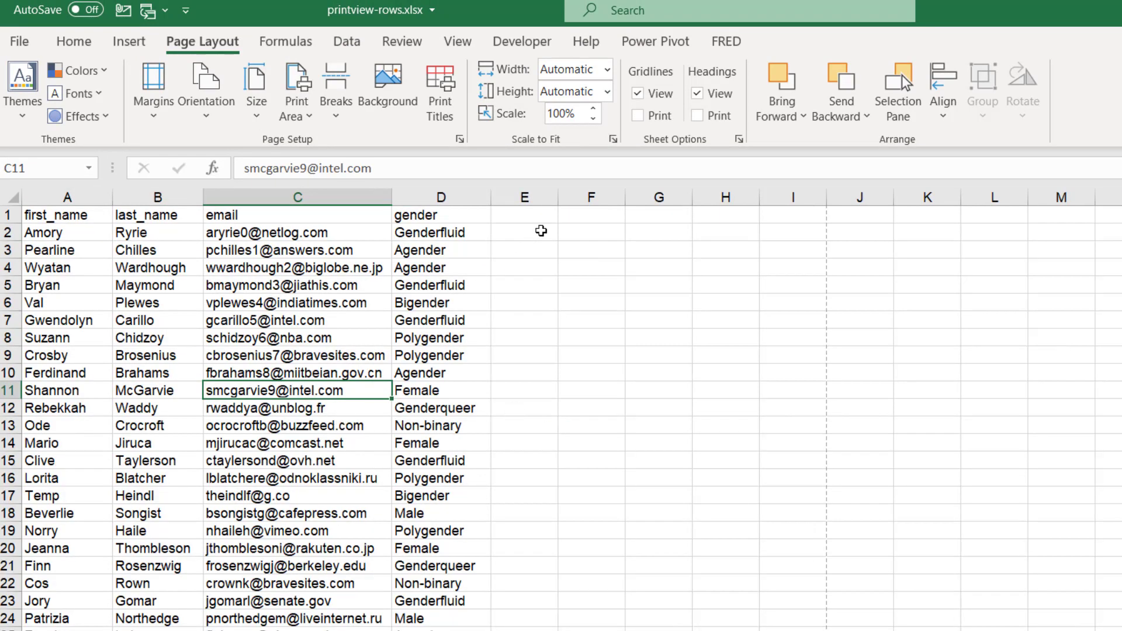
click(523, 231)
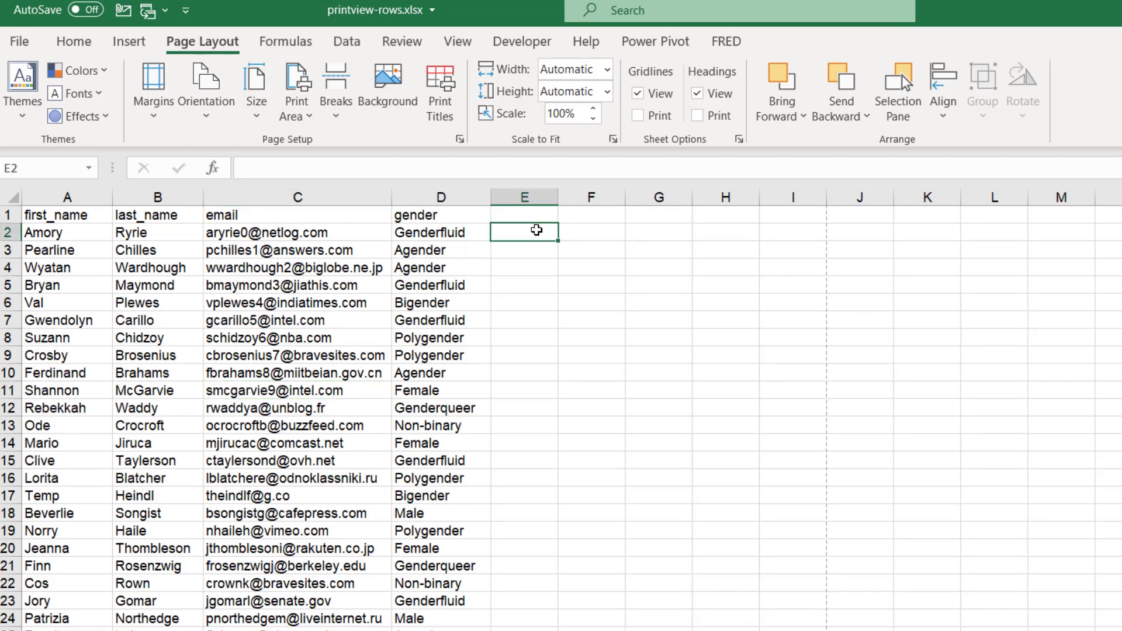
text(2)
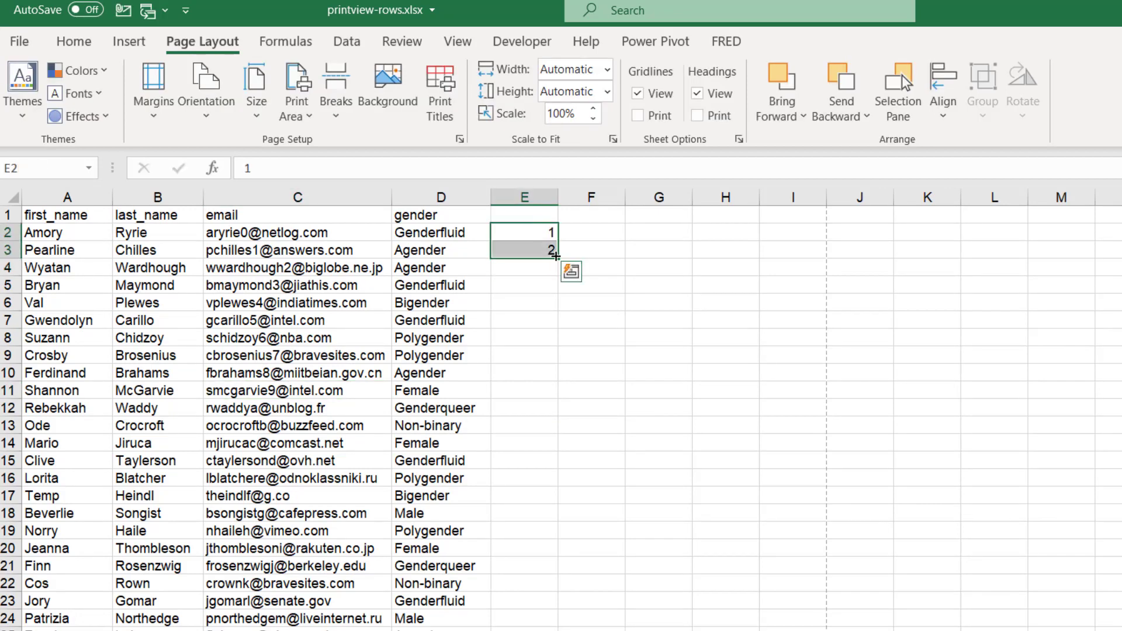
drag(554, 259, 545, 618)
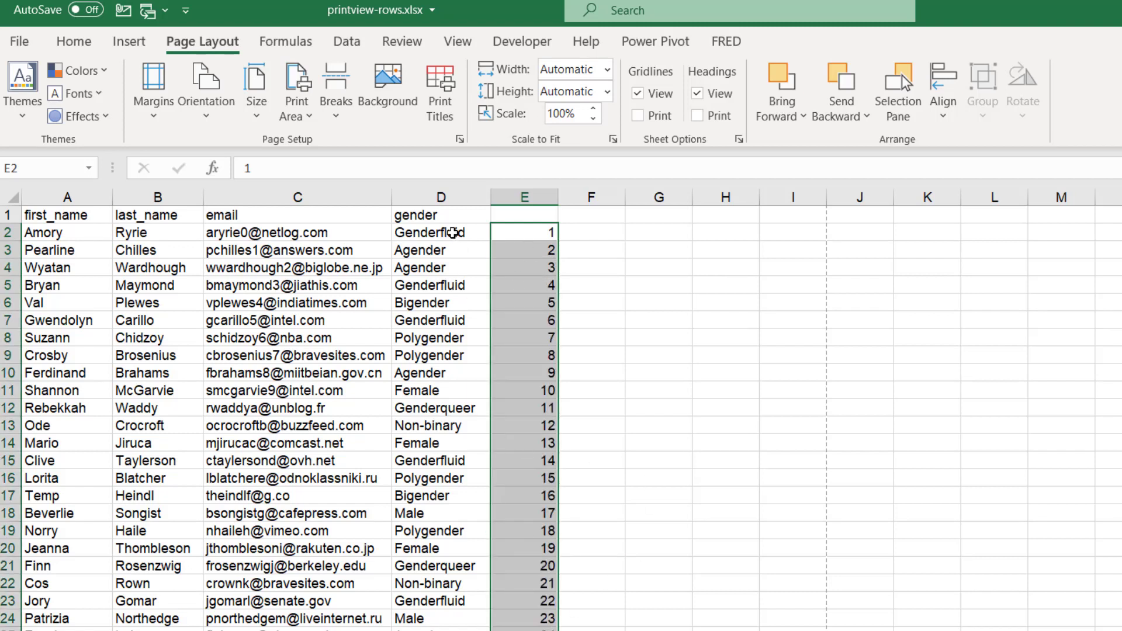
key(ctrl+c)
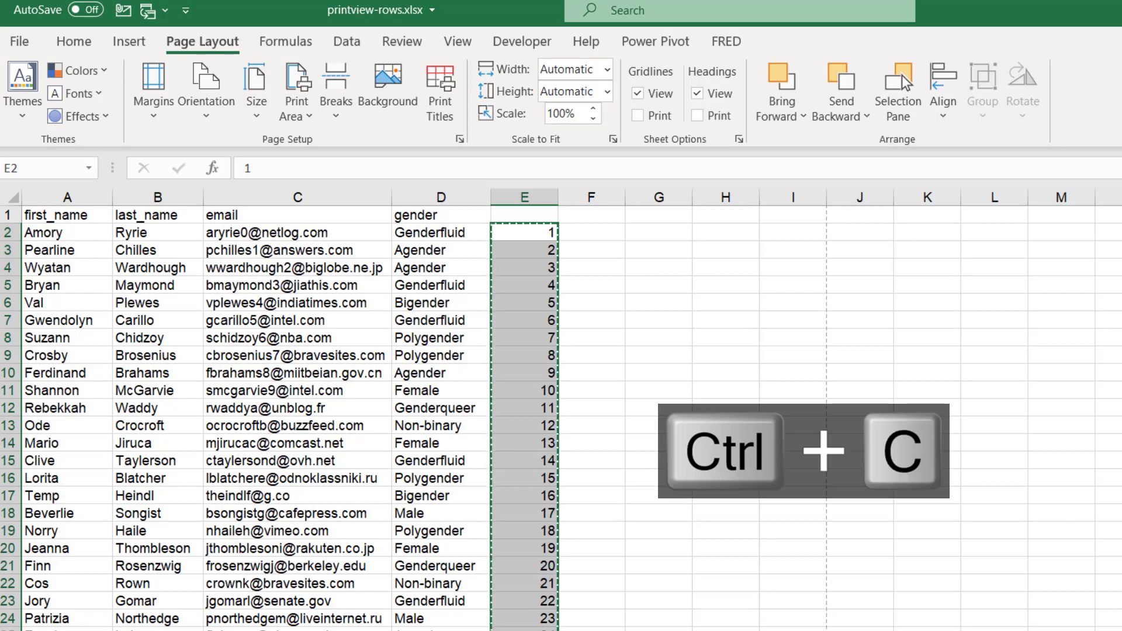
key(ctrl+v)
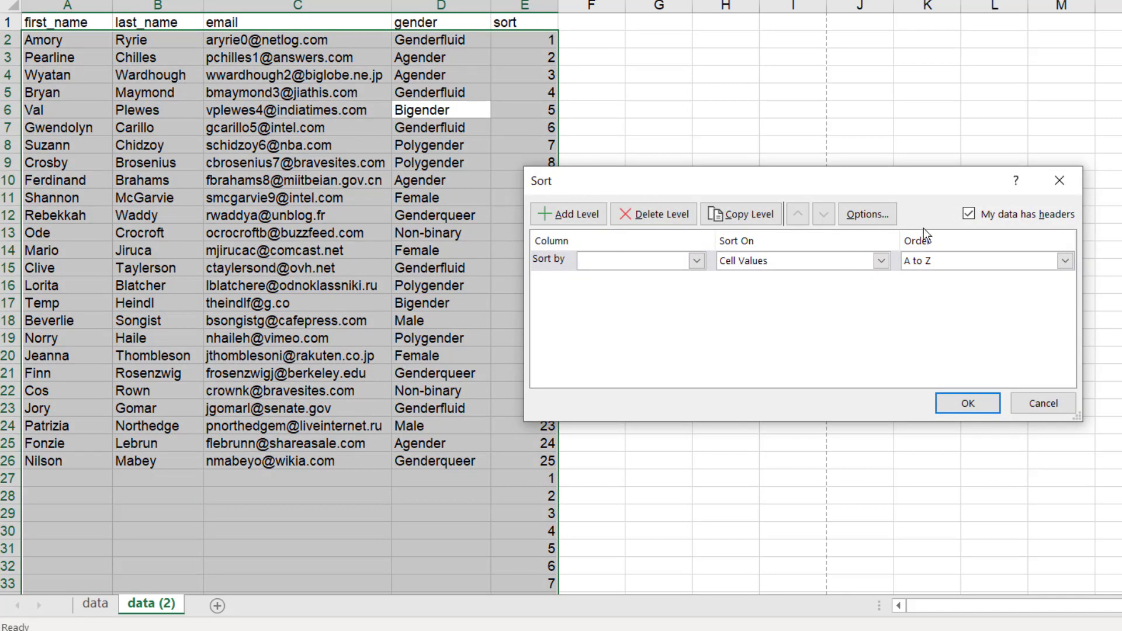
- Custom-sort the list by the 'sort' column, smallest to largest, interleaving a blank row after each contact
click(966, 403)
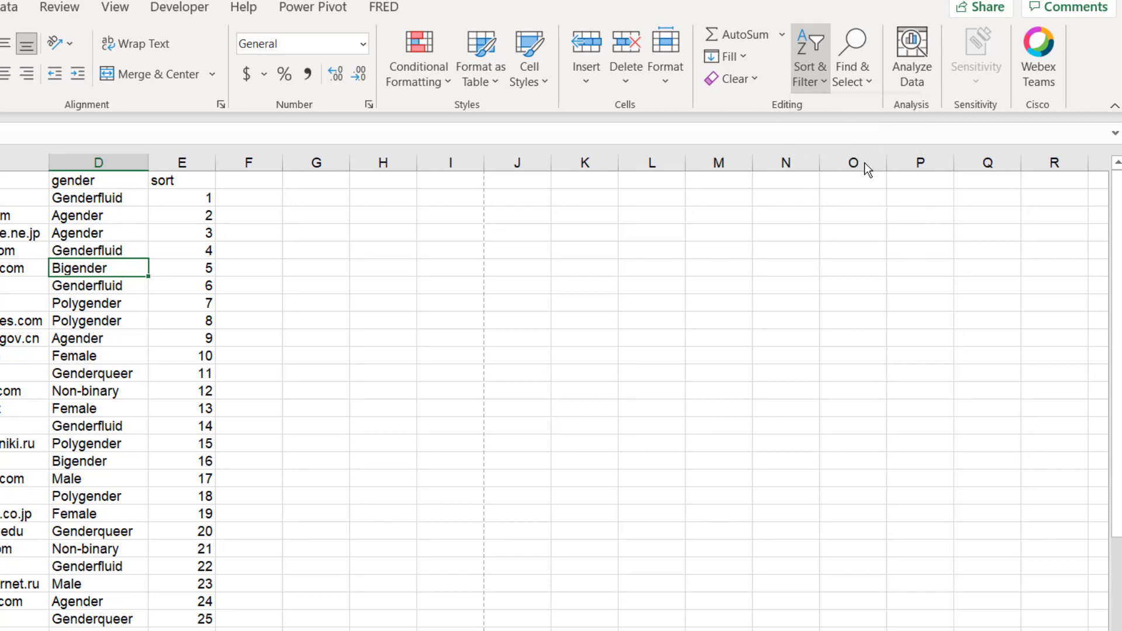
click(808, 57)
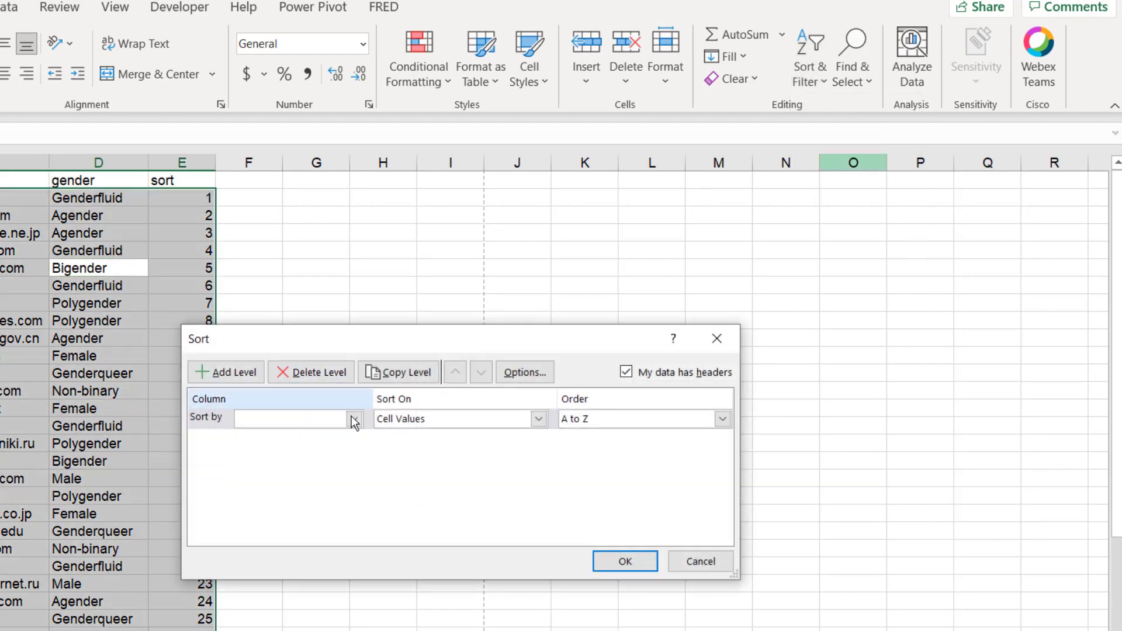
click(353, 418)
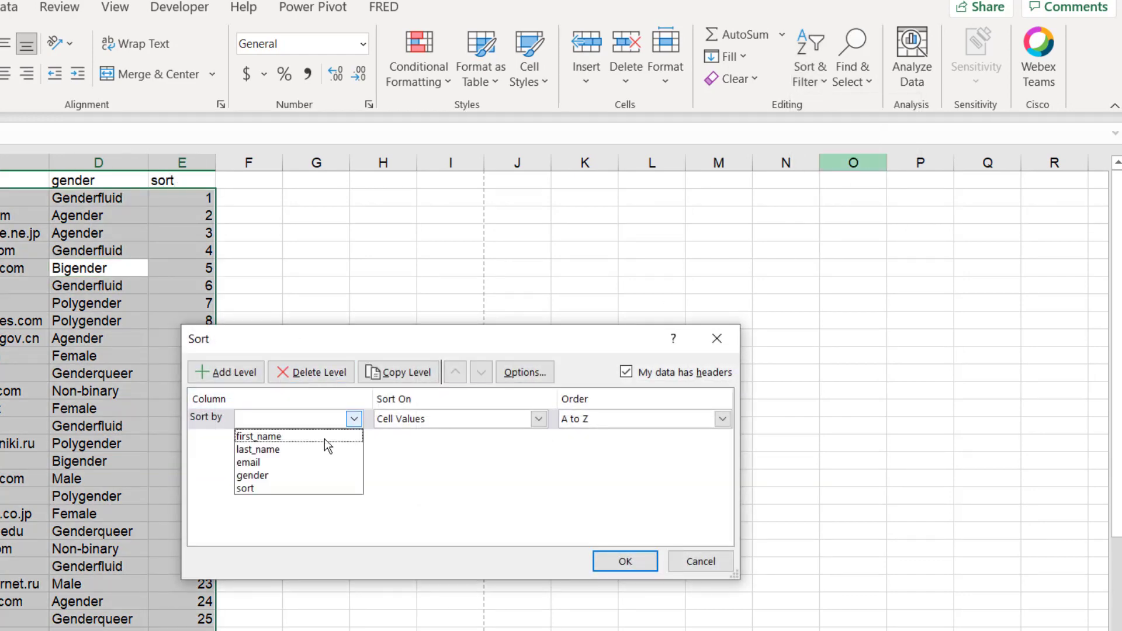
click(244, 489)
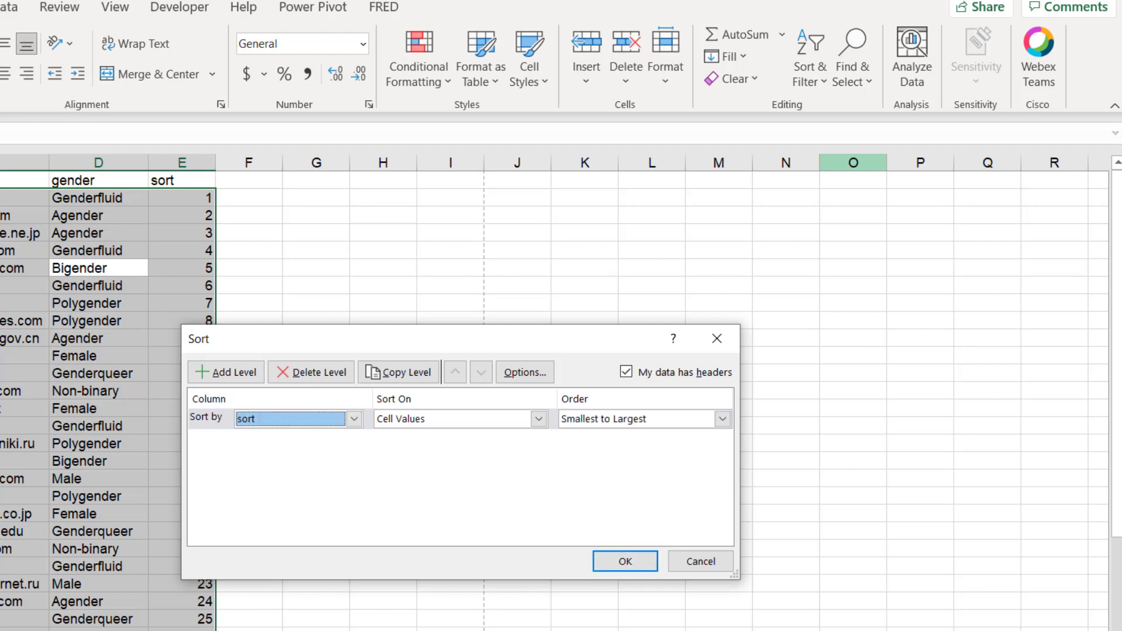
click(623, 559)
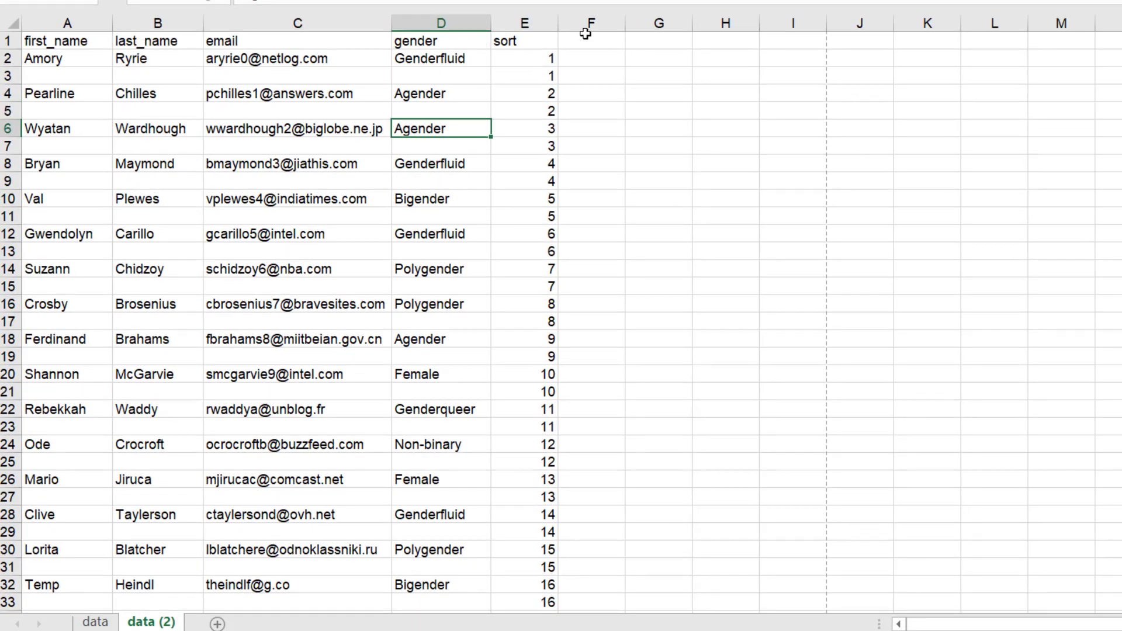
- Clear helper column E and preview the contact list with a blank line between entries
click(524, 24)
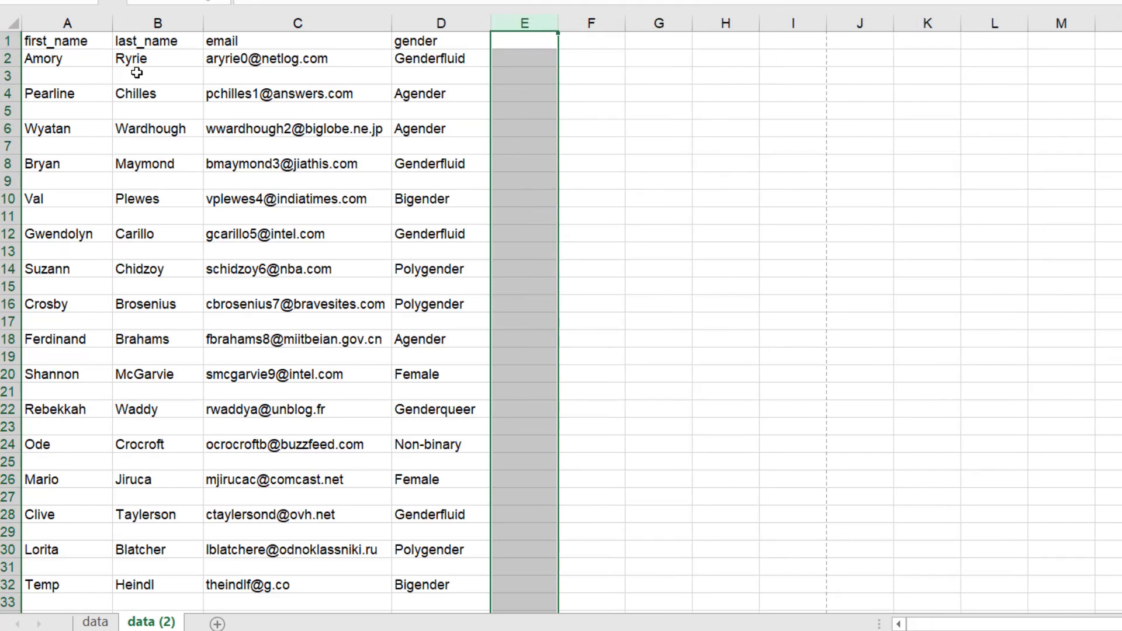
click(157, 299)
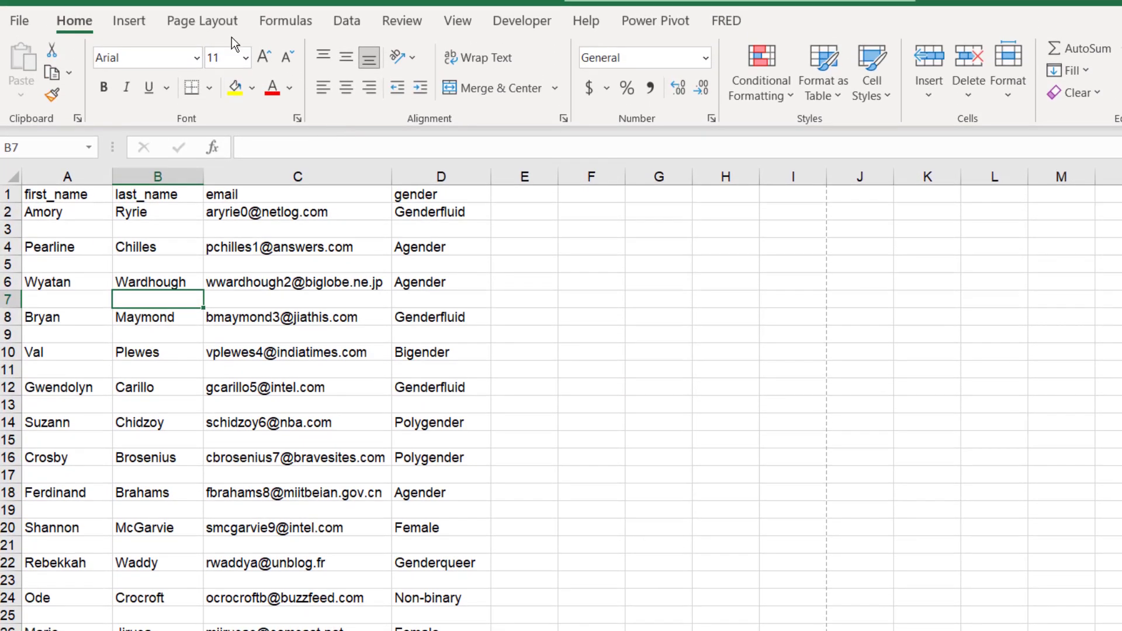
key(ctrl+p)
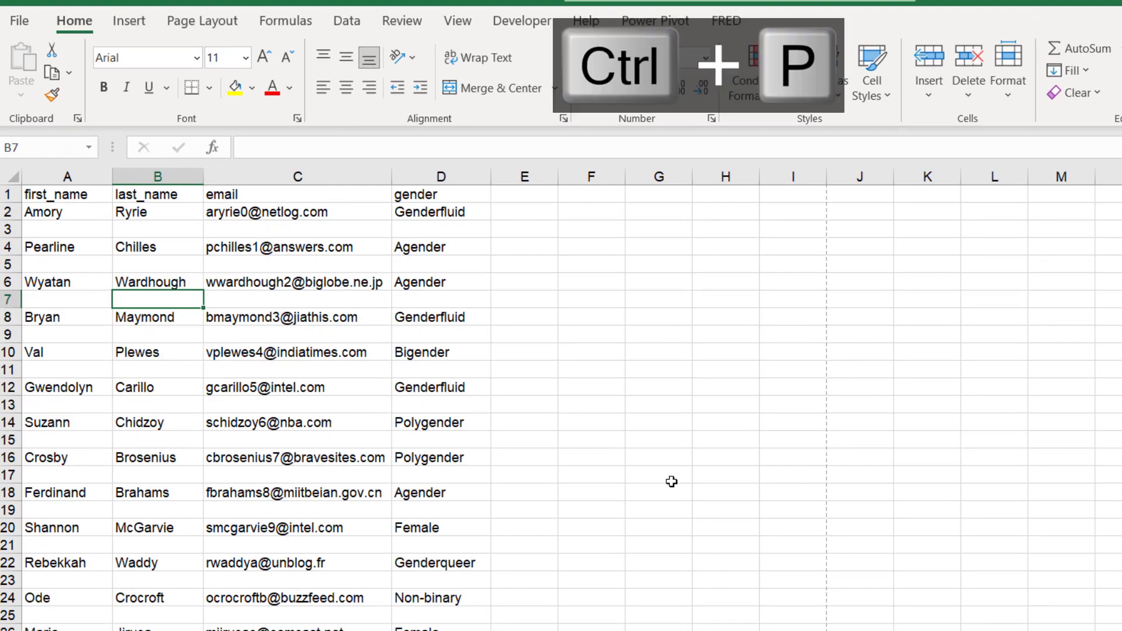
key(ctrl+p)
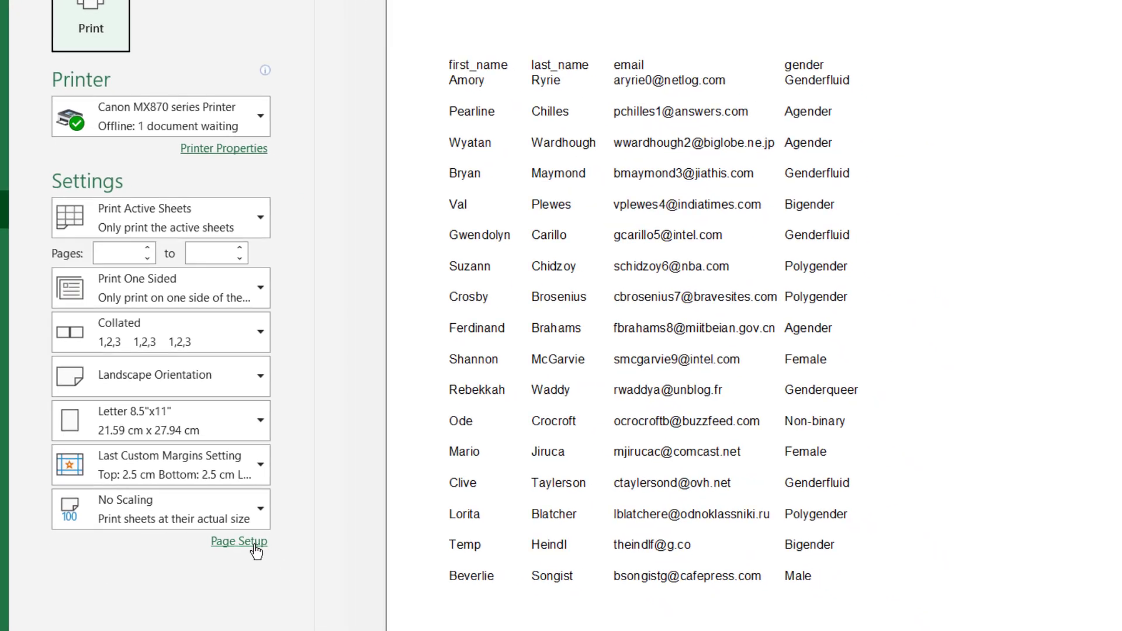
- Enable Gridlines on the Sheet options so the printout shows a grid, then exit the preview
click(238, 541)
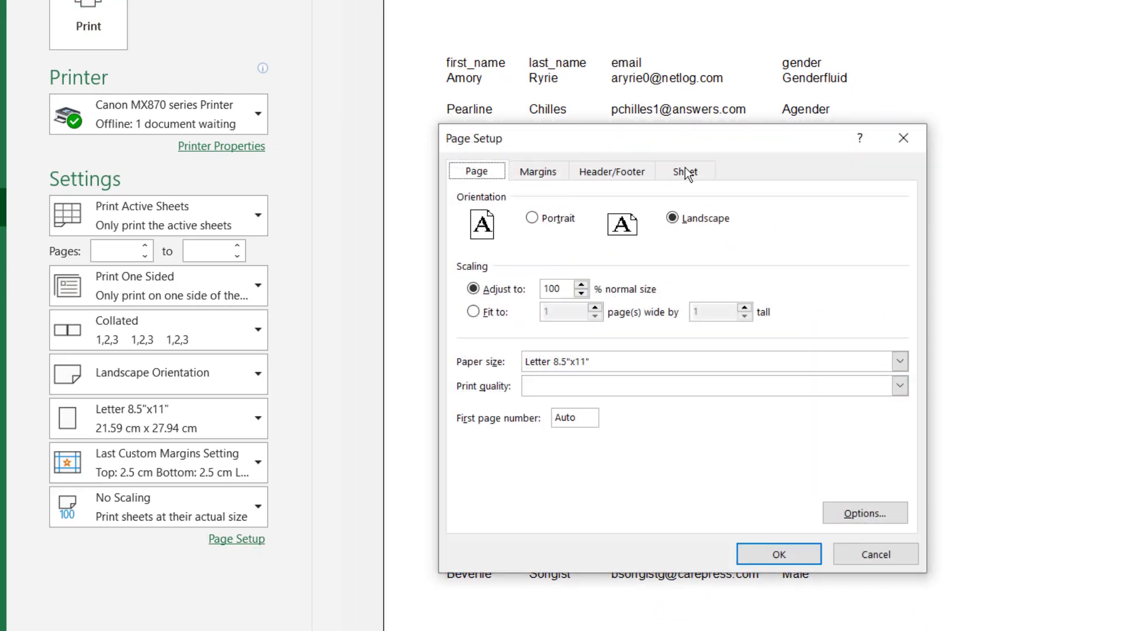
click(685, 171)
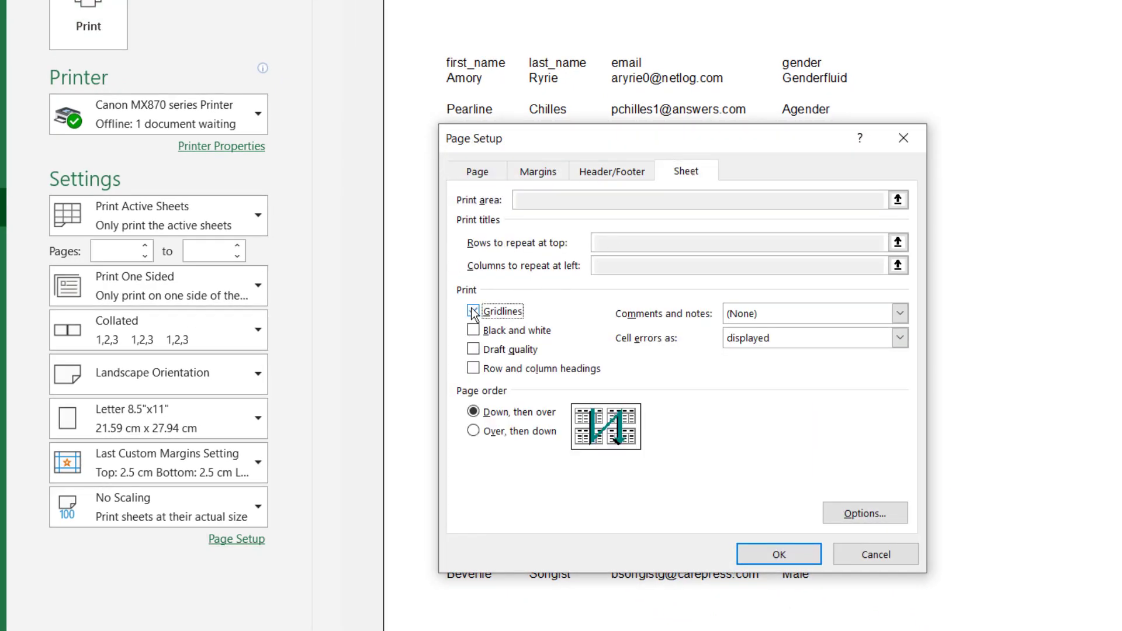
click(473, 311)
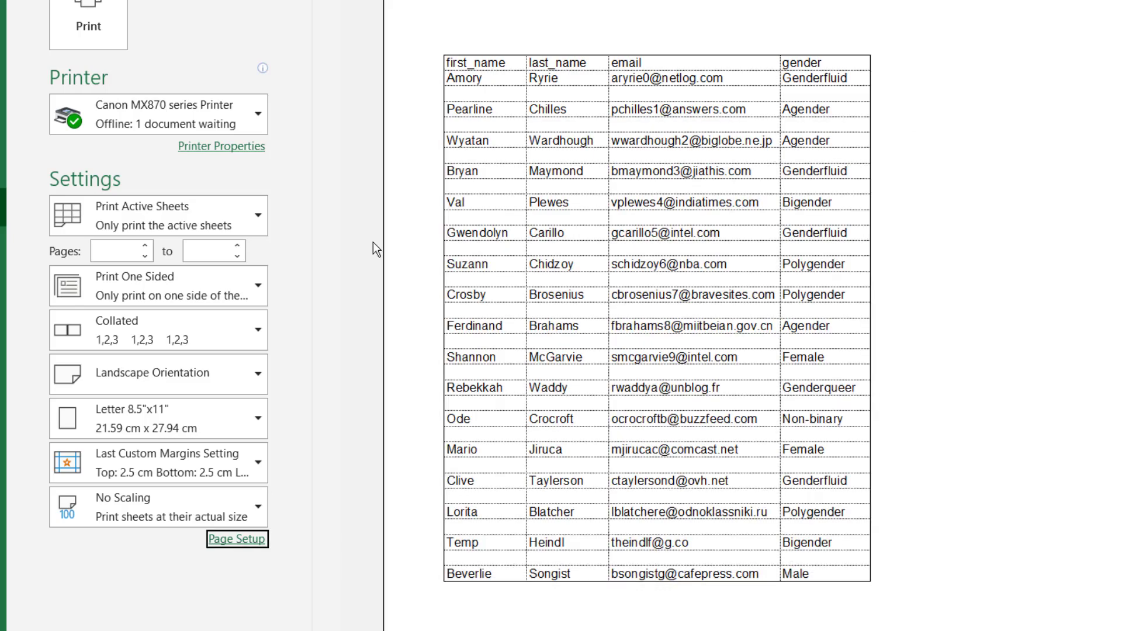
key(Escape)
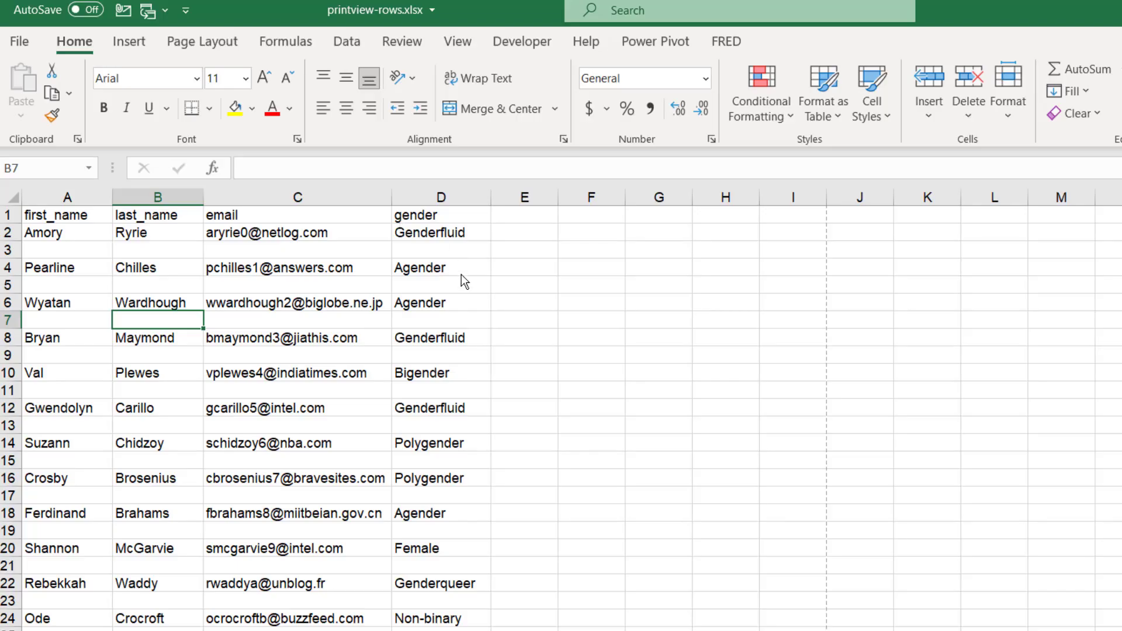
mouse_move(202, 41)
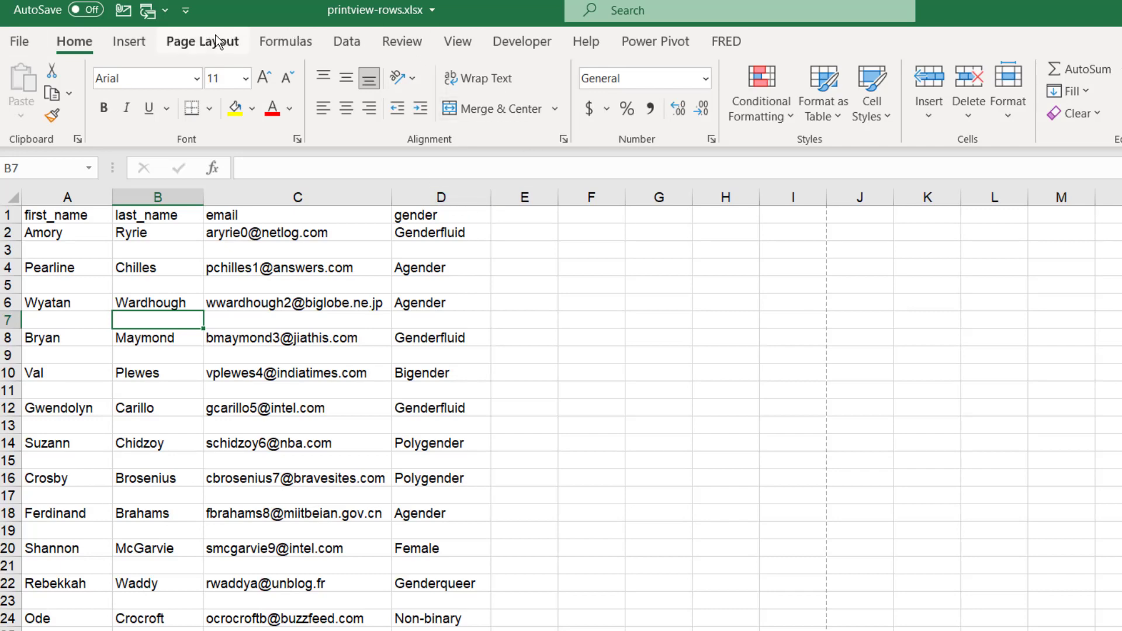
- Set Rows to repeat at top to $1:$1 in the Sheet page setup options
click(202, 41)
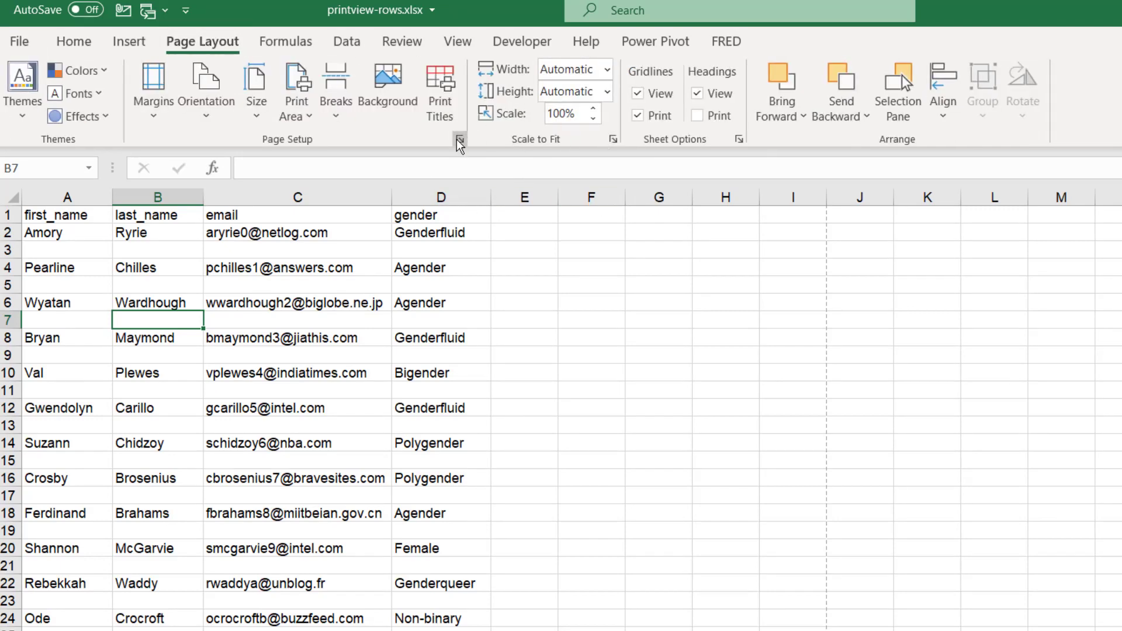
click(458, 139)
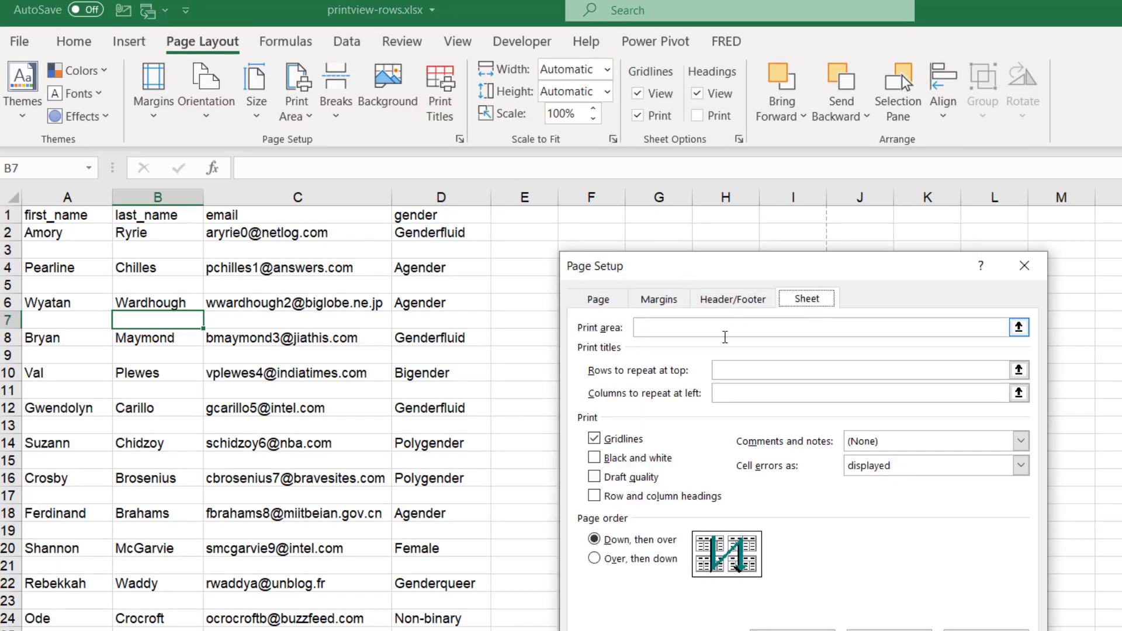
click(859, 371)
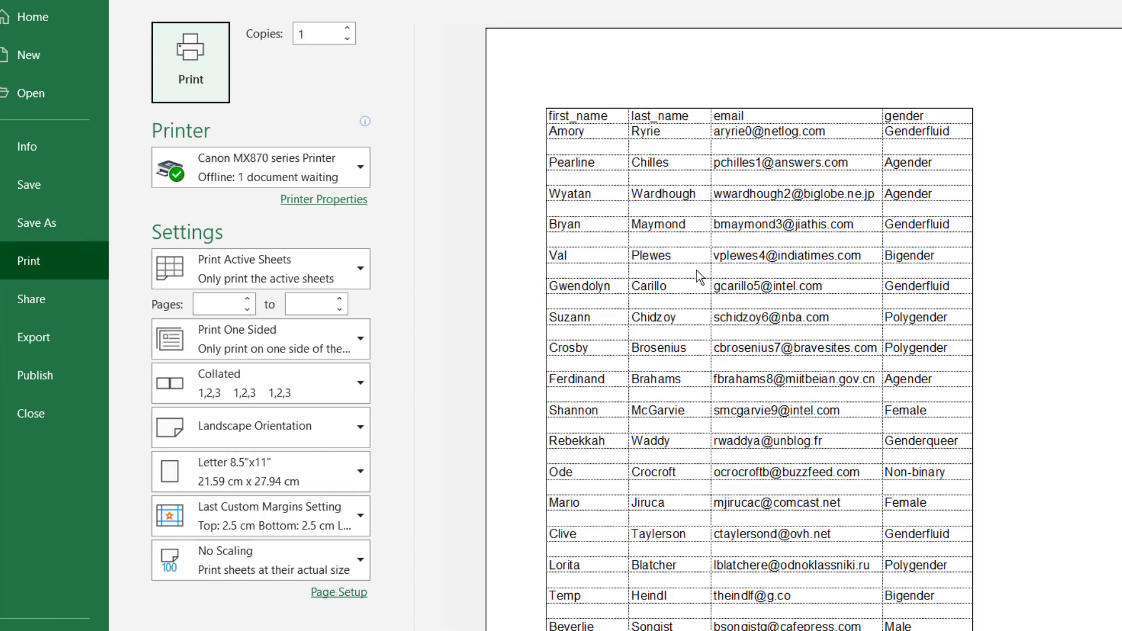
mouse_move(641, 154)
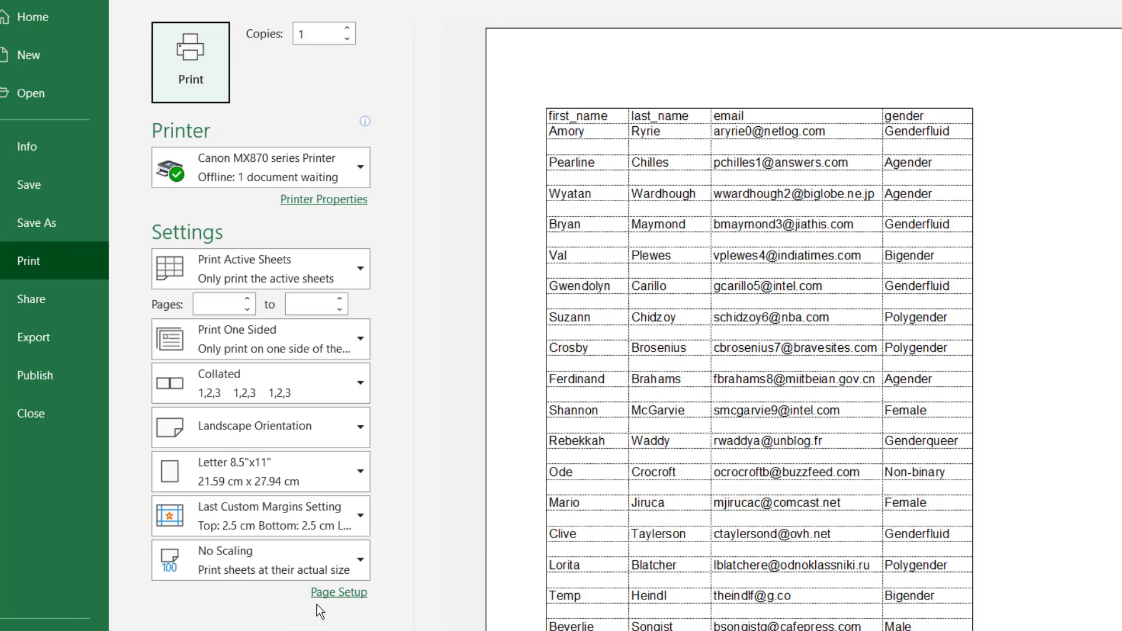
- Confirm the Sheet options list $1:$1 as the repeating header row and close Page Setup
click(339, 591)
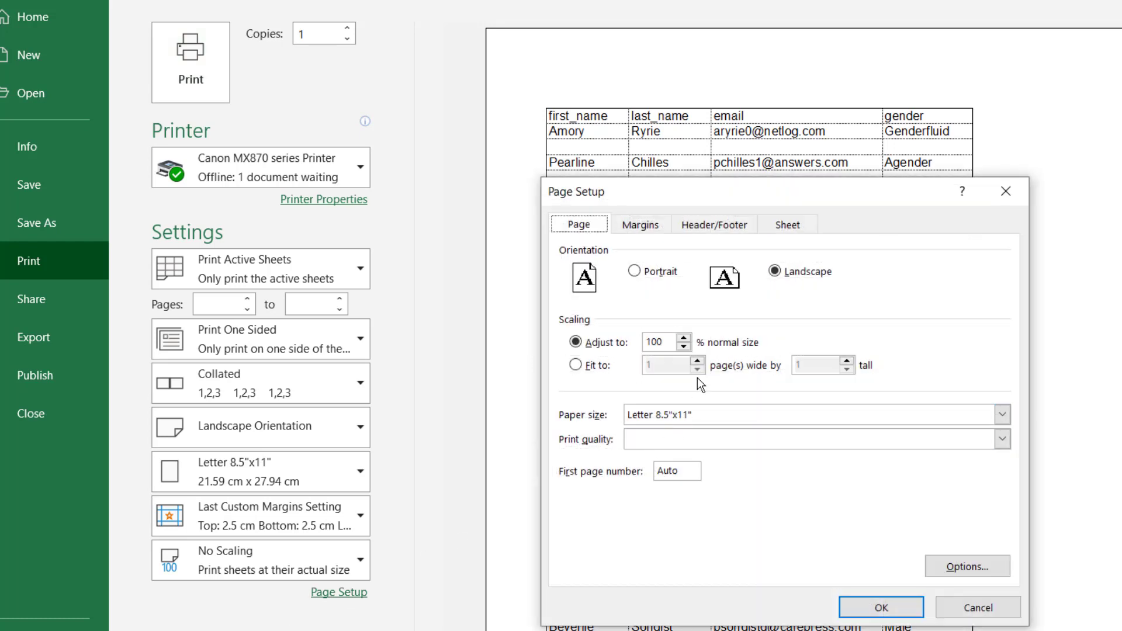
click(786, 225)
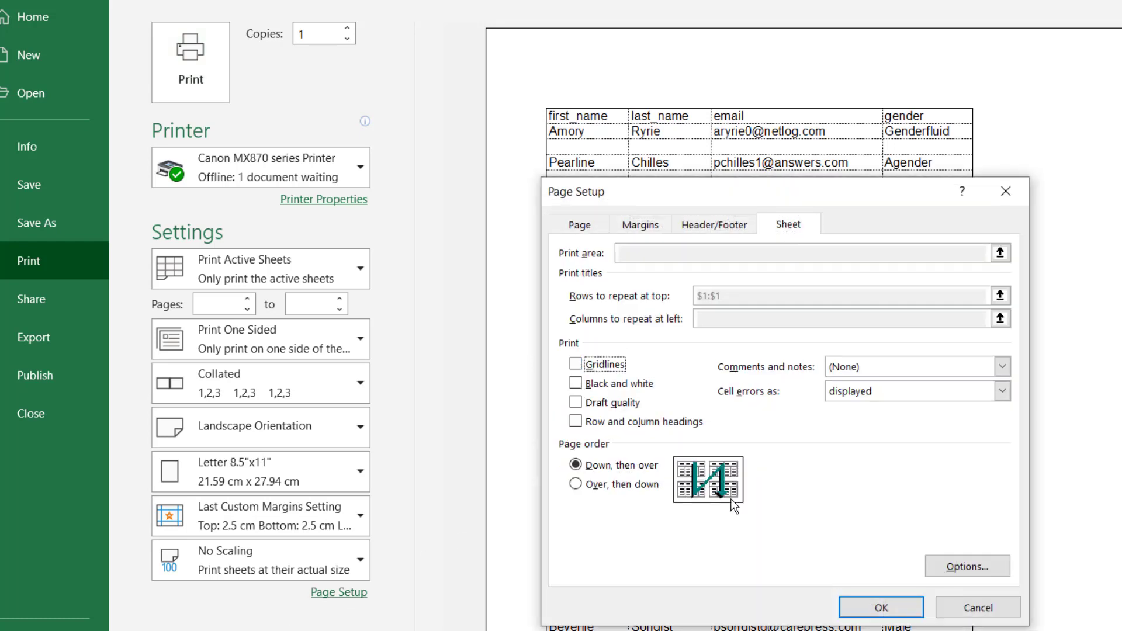
click(881, 608)
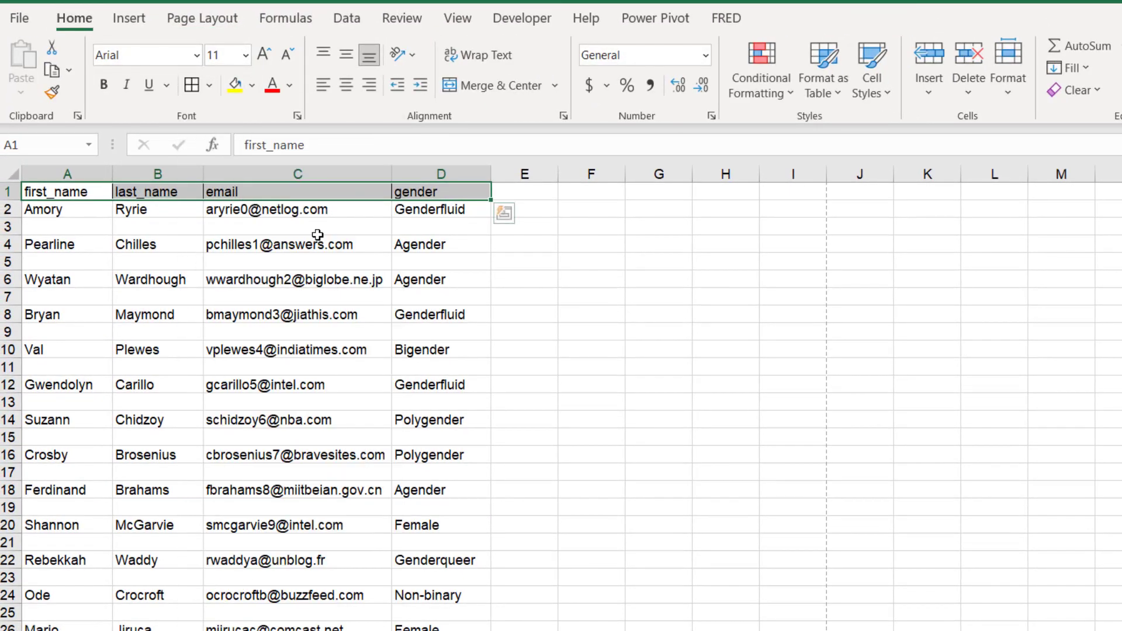
- Select the header cells first_name through gender and choose a blue fill colour
click(158, 296)
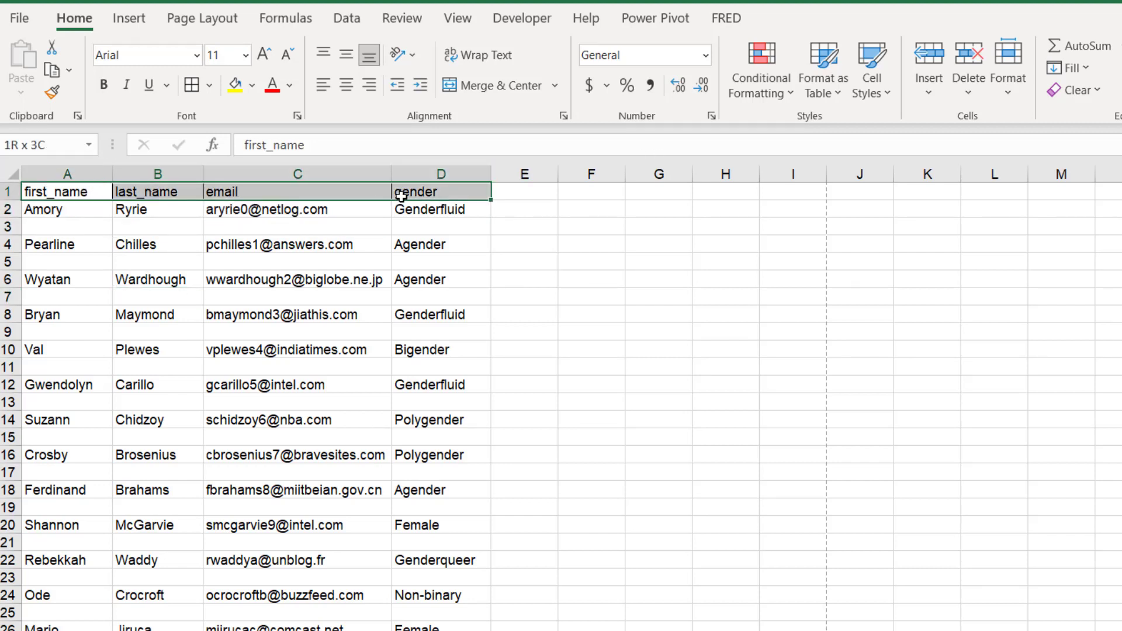
click(253, 86)
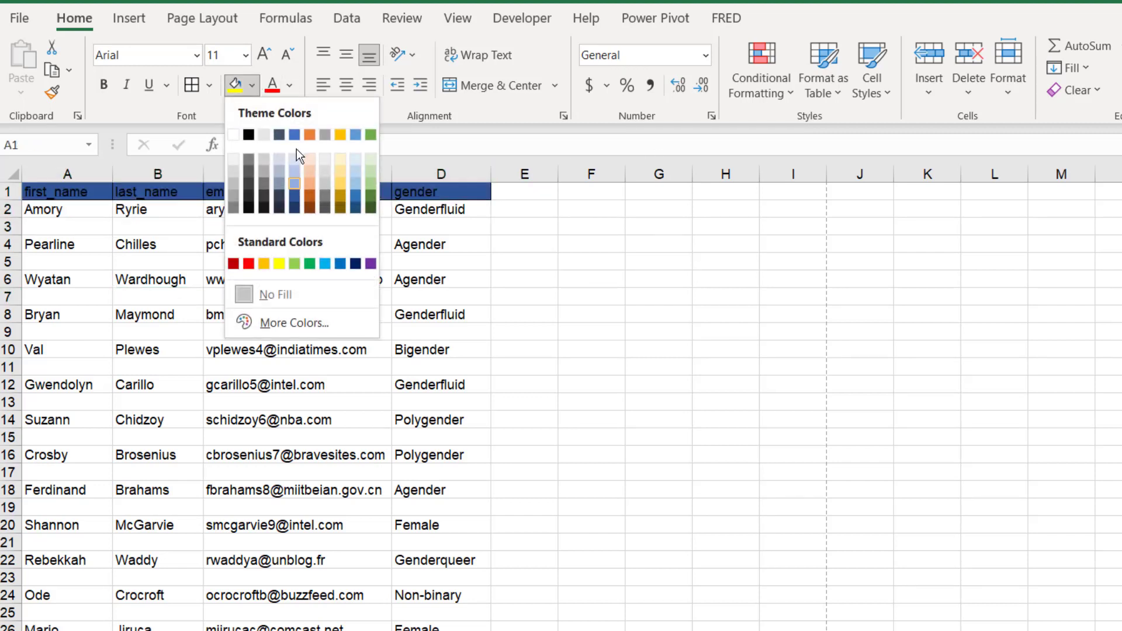